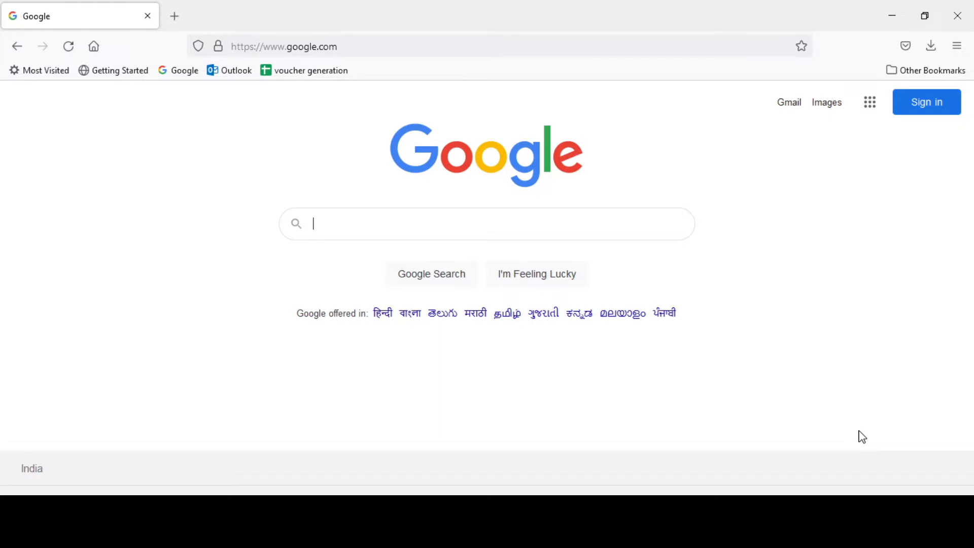
Step: Search Google for 'oracle 11g express edition download' and open Oracle's XE Downloads result
type("oracle 11g express edition download")
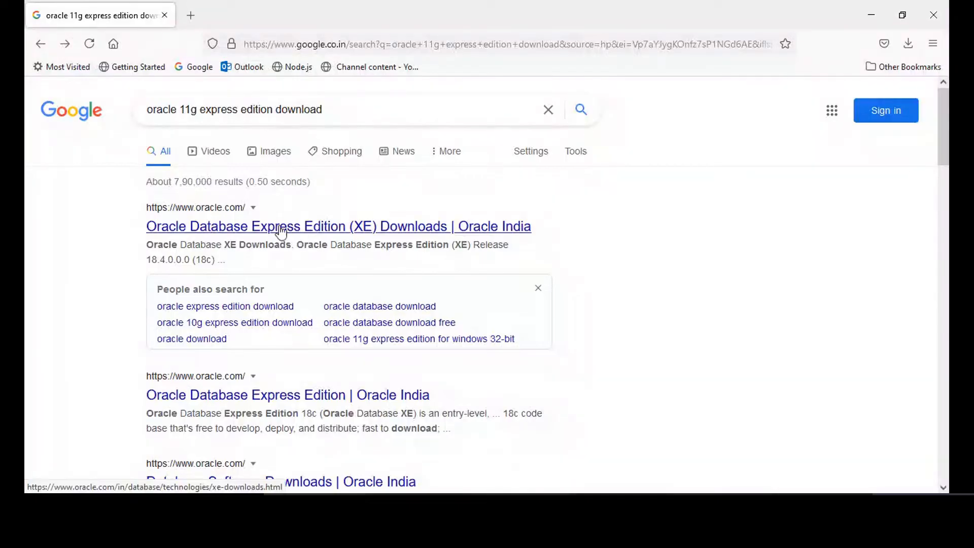
left_click(337, 226)
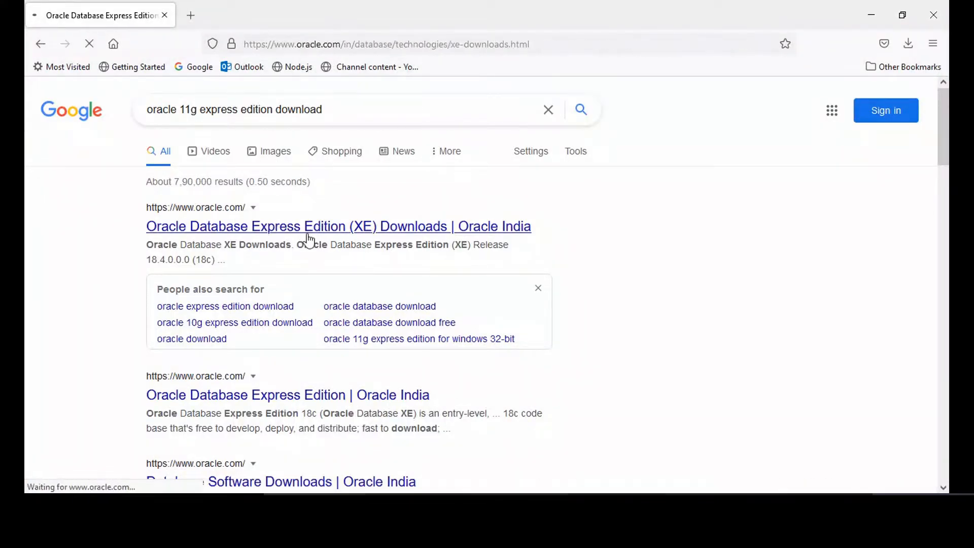
Step: Scroll down the XE Downloads page and open the Prior Release Archive
left_click(338, 225)
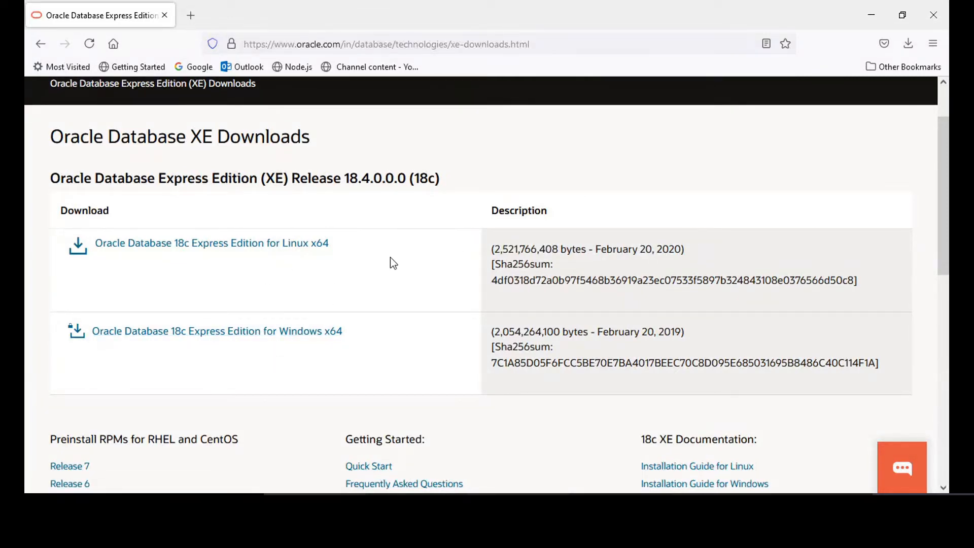
scroll("down", 3)
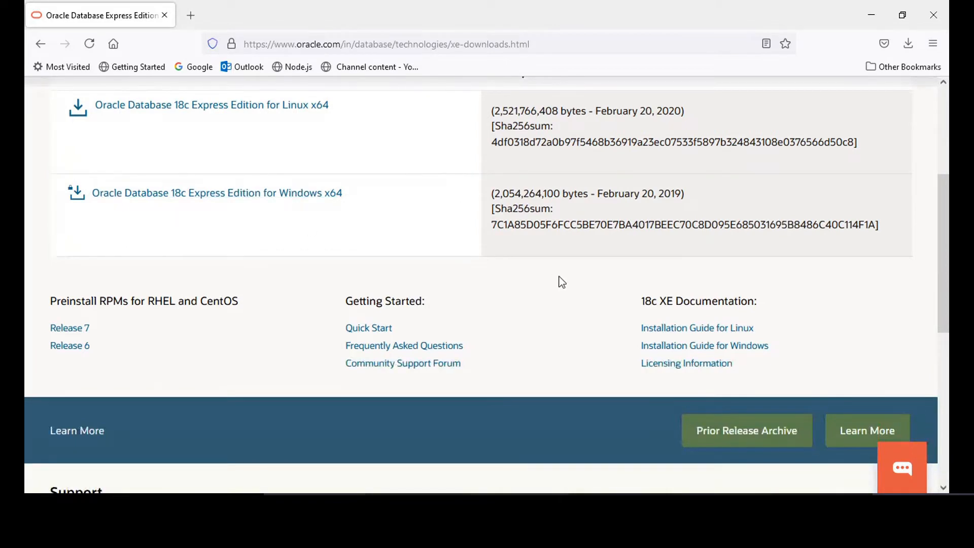
left_click(901, 467)
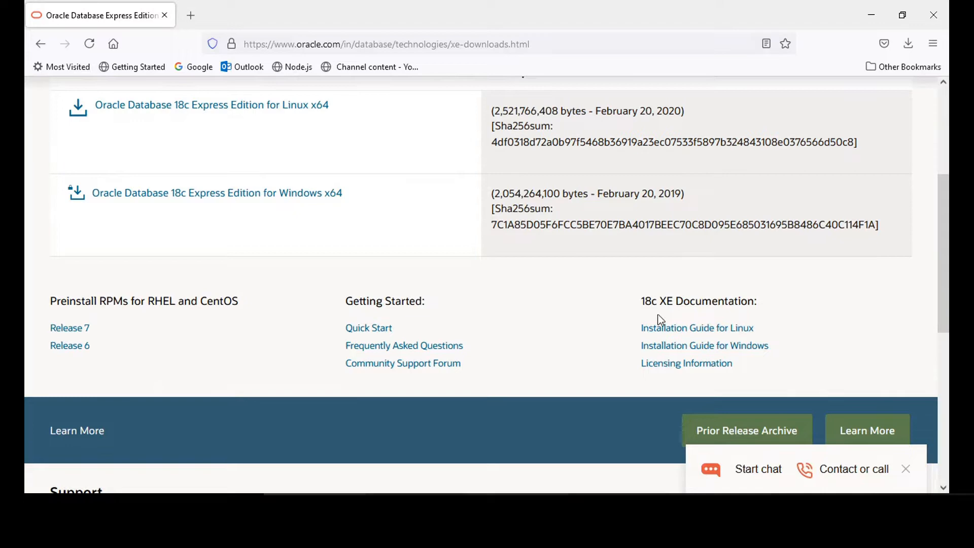
scroll("down", 3)
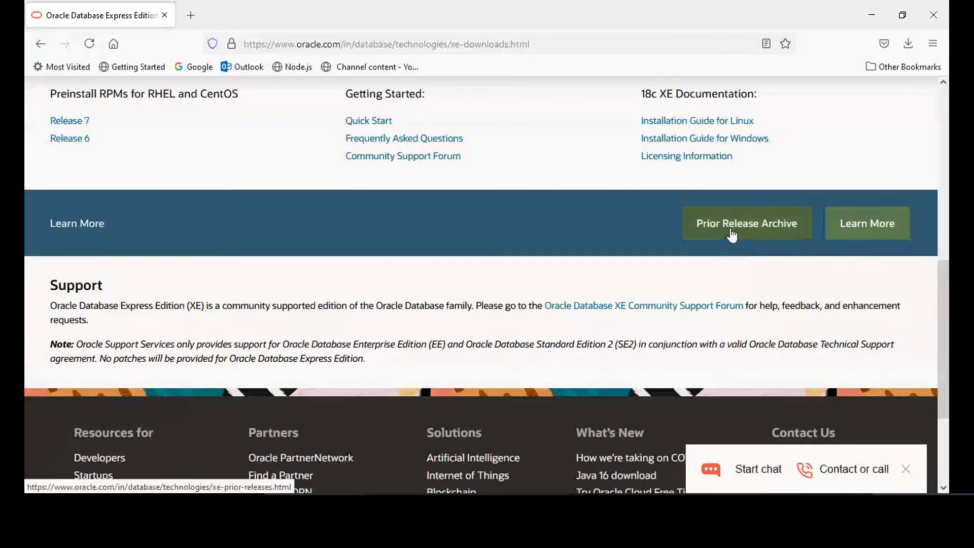
left_click(746, 223)
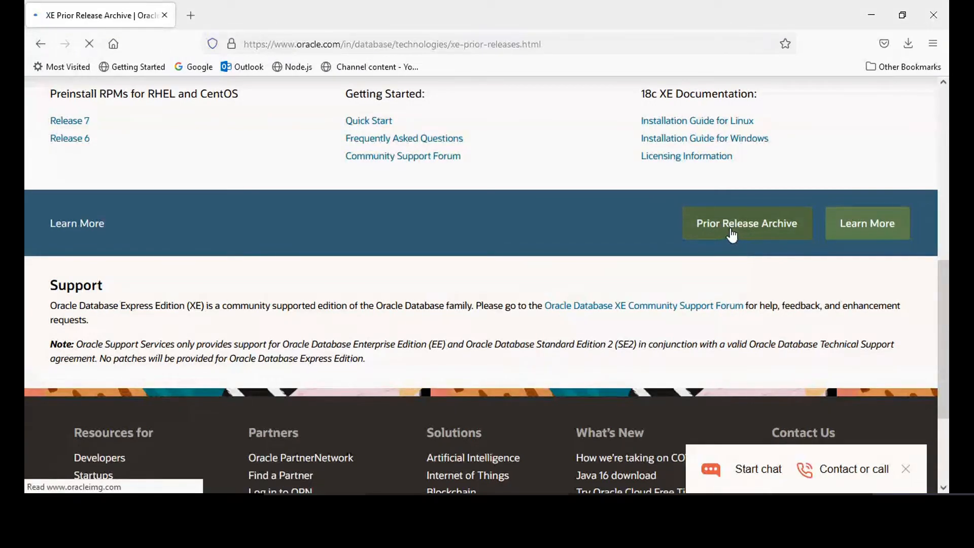
Step: Download Oracle Database 11gR2 Express Edition for Windows x64, accepting the license agreement
left_click(746, 223)
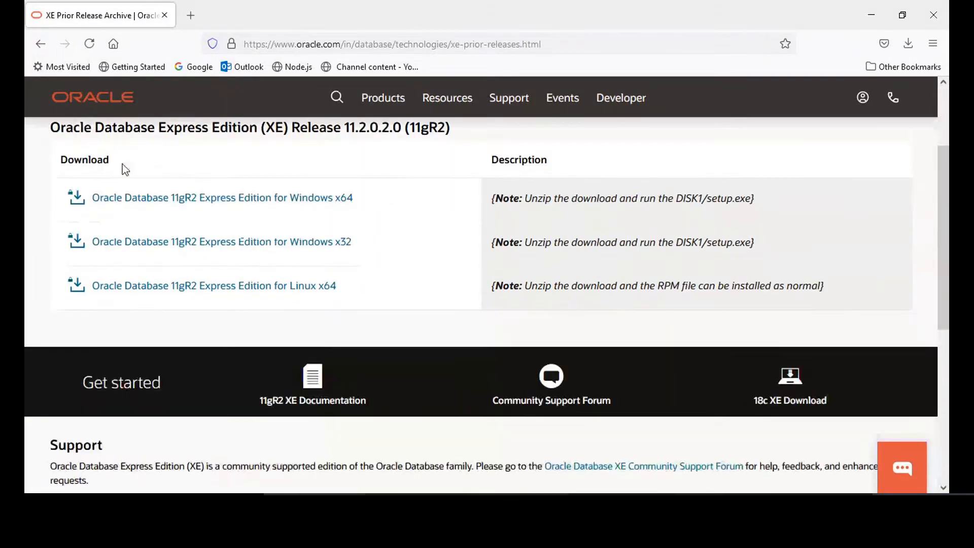
scroll("down", 3)
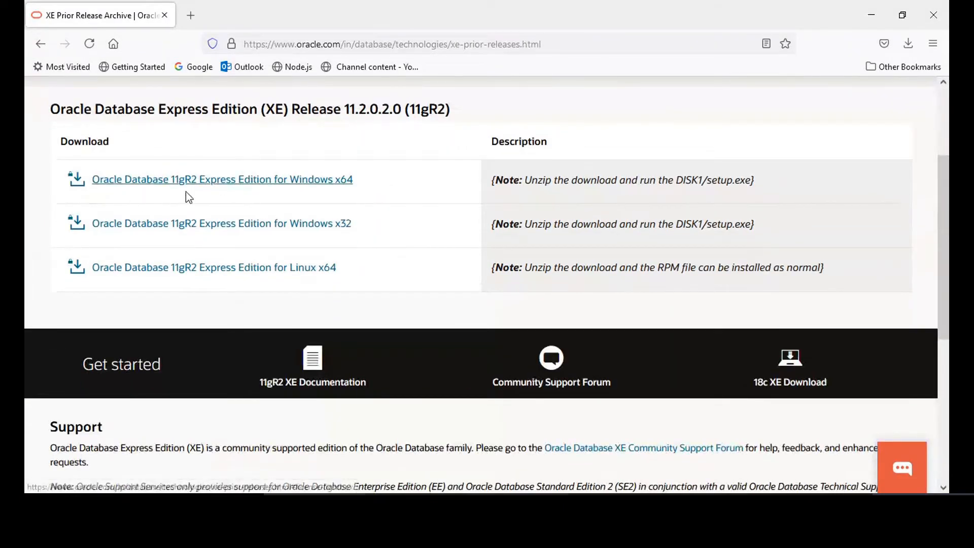
mouse_move(293, 188)
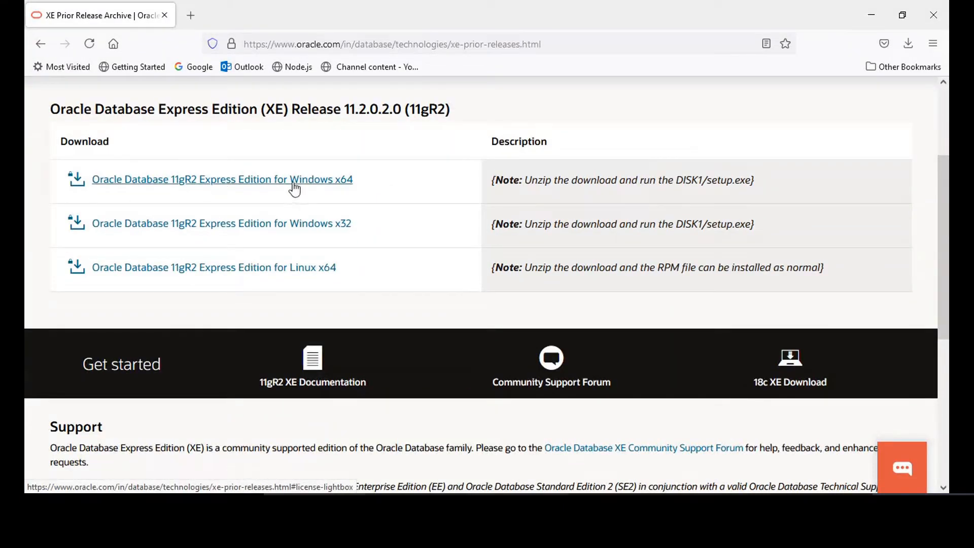
mouse_move(251, 201)
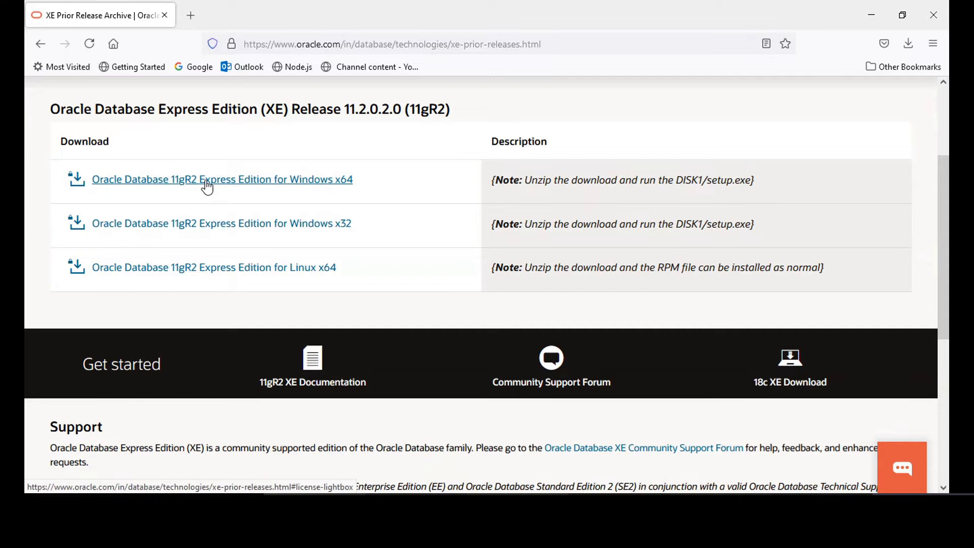
left_click(222, 179)
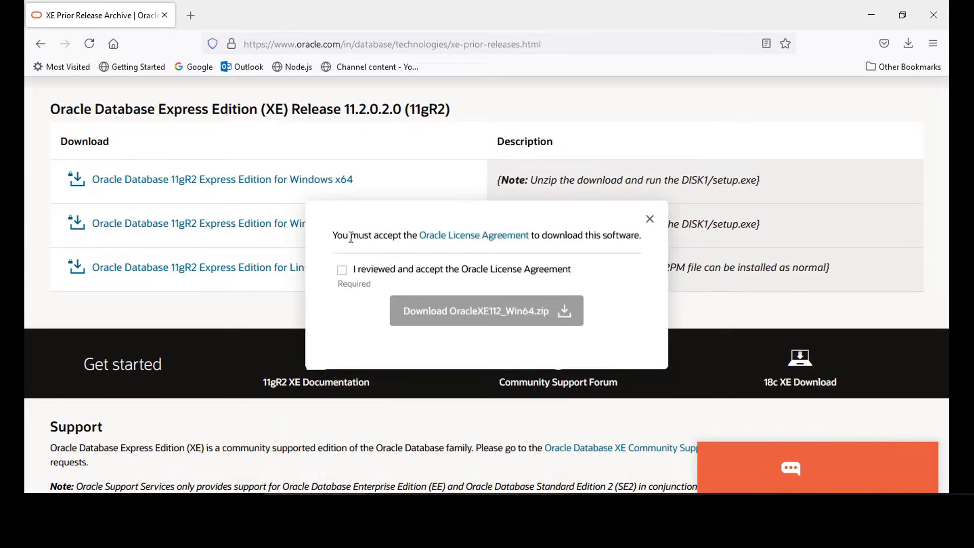
left_click(341, 269)
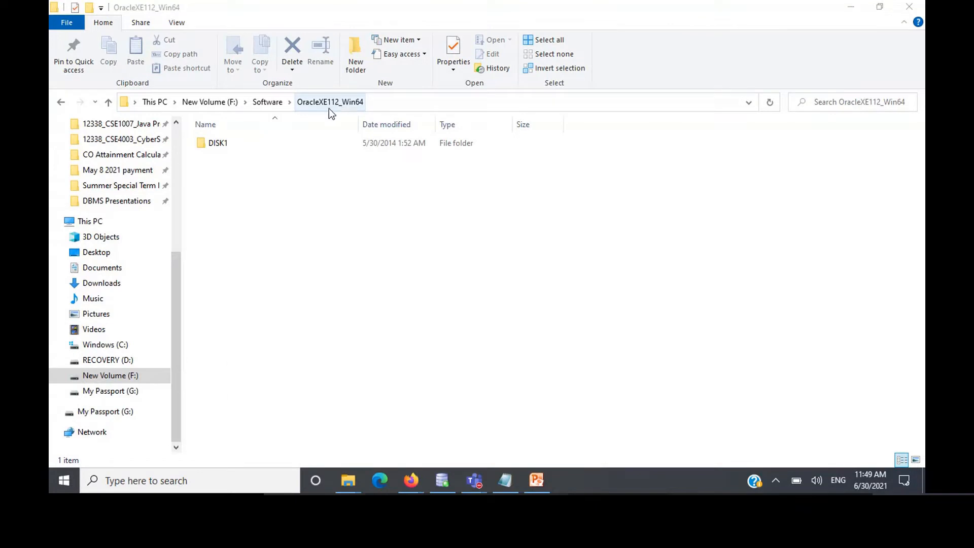
Step: Open the DISK1 folder revealing setup, then switch to the installation slides in PowerPoint
left_click(218, 143)
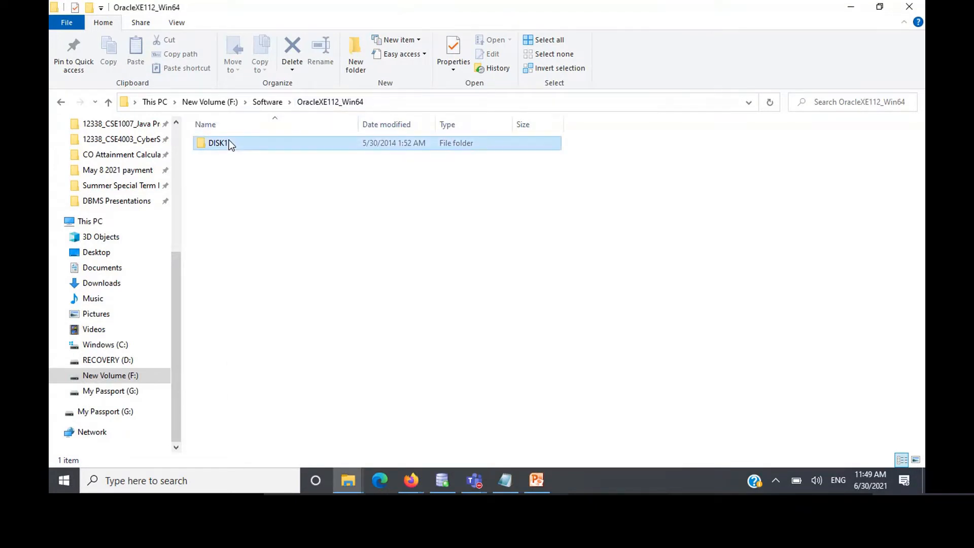
double_click(218, 143)
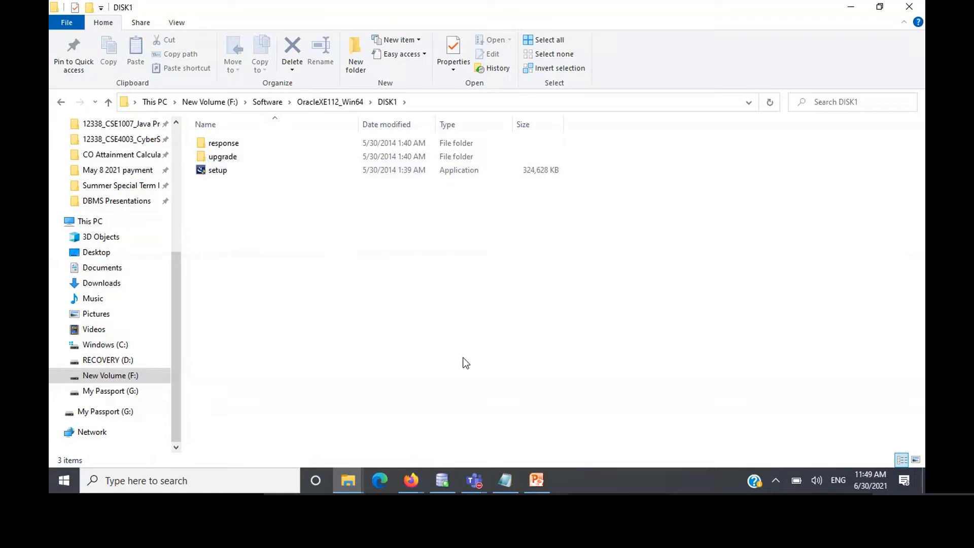
left_click(536, 480)
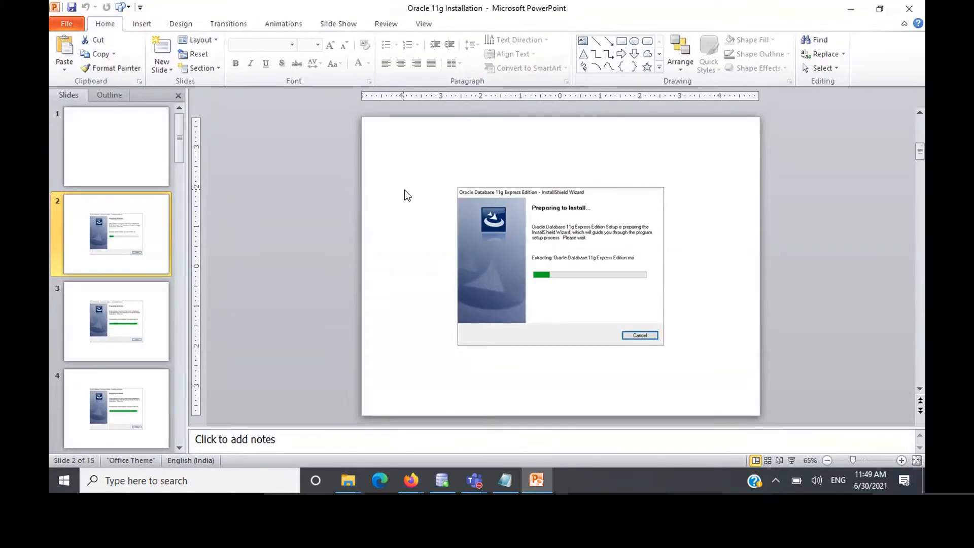
Step: Step through the license, destination folder and password slides to slide 14, the wizard completion screen
left_click(115, 321)
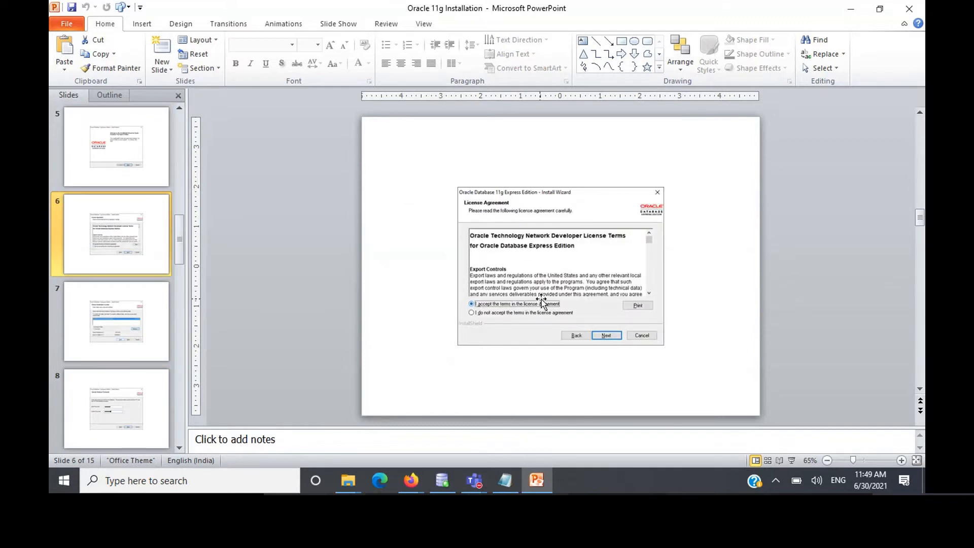
left_click(605, 335)
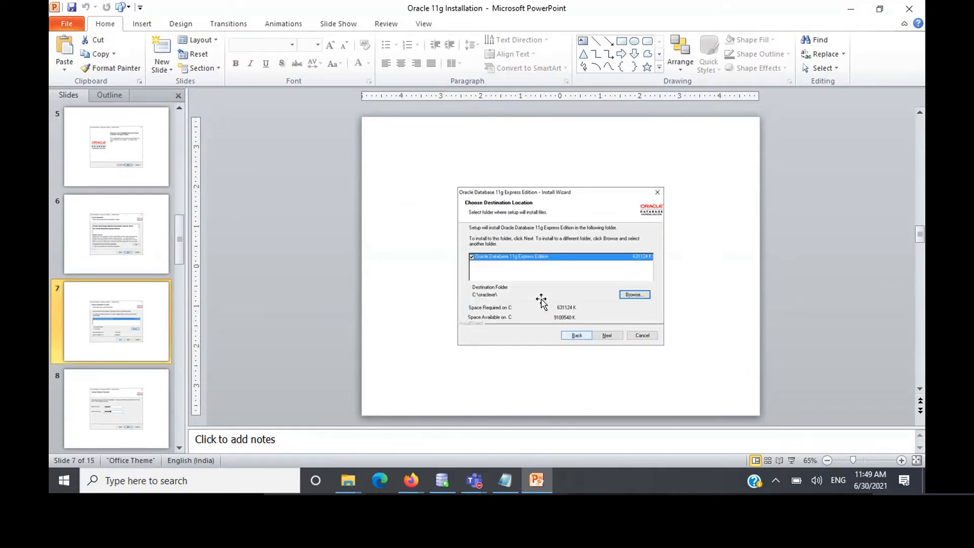
left_click(116, 409)
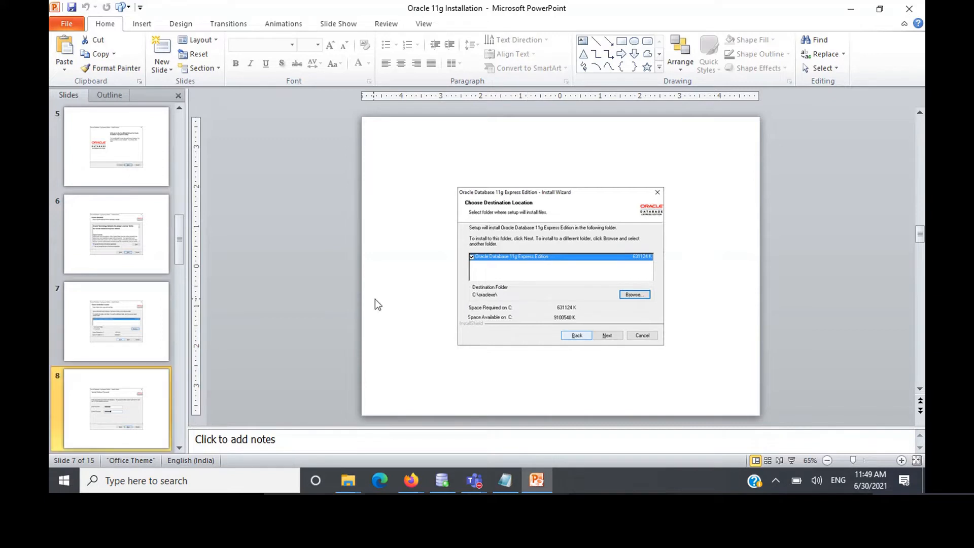
left_click(606, 334)
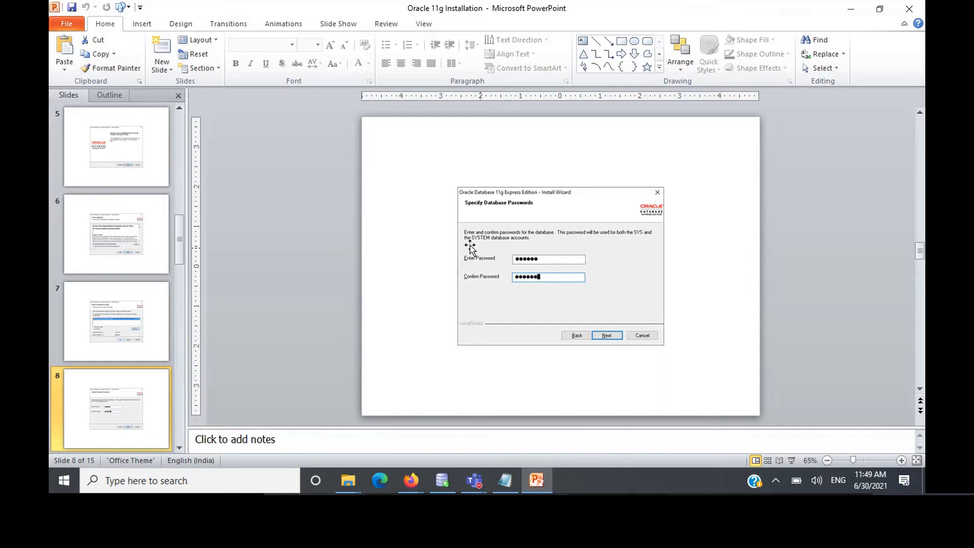
mouse_move(118, 335)
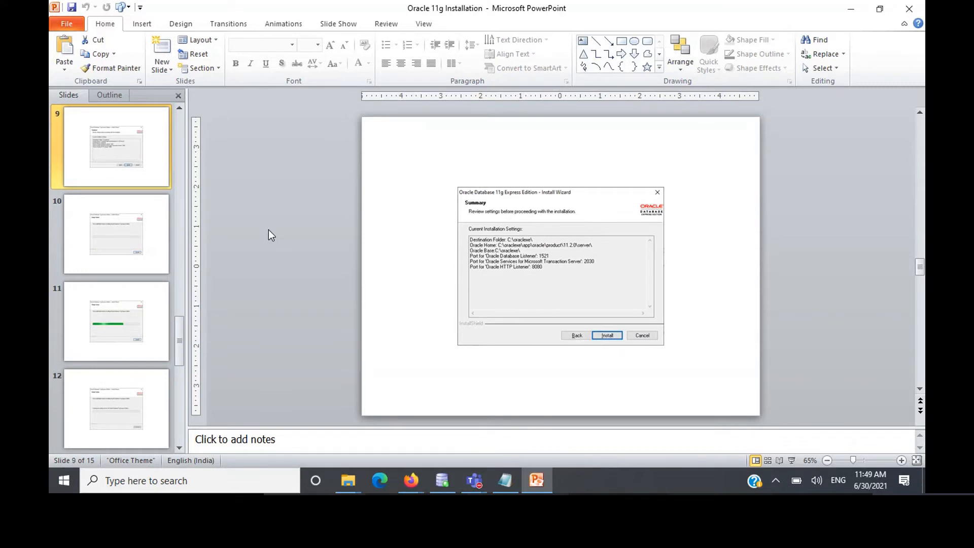
left_click(115, 233)
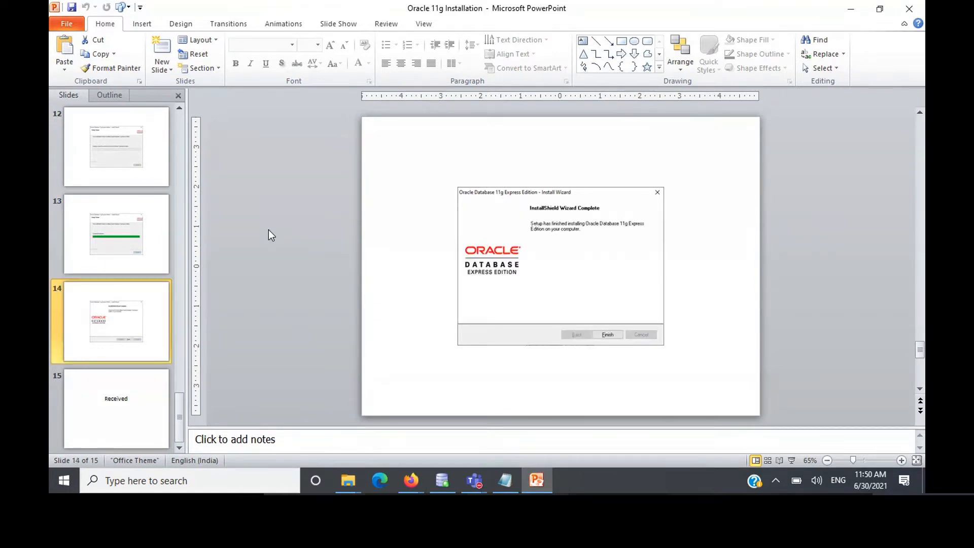
mouse_move(636, 424)
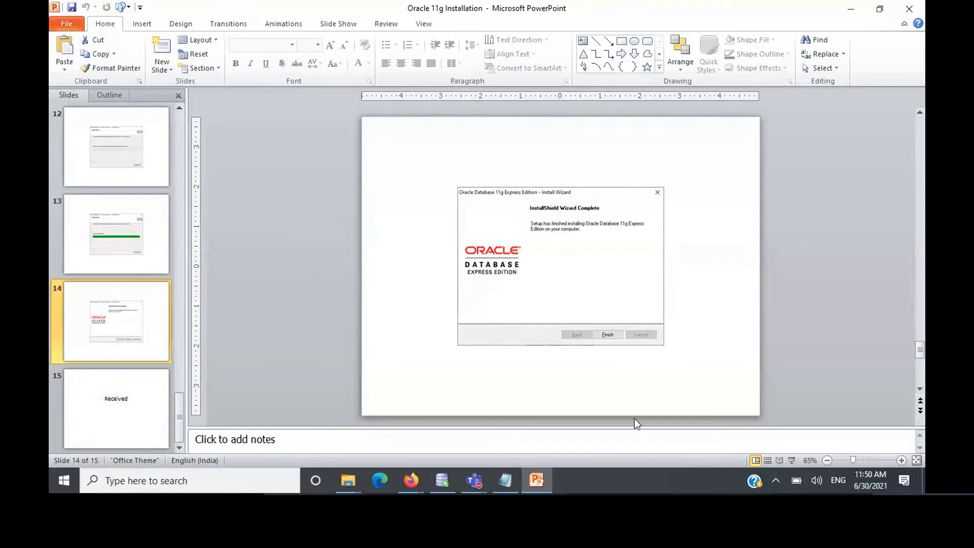
mouse_move(533, 337)
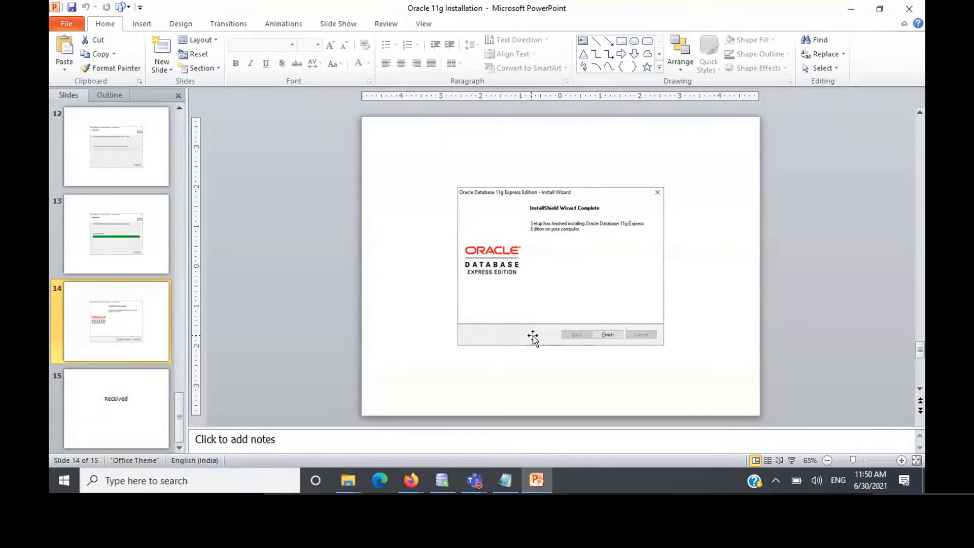
mouse_move(410, 200)
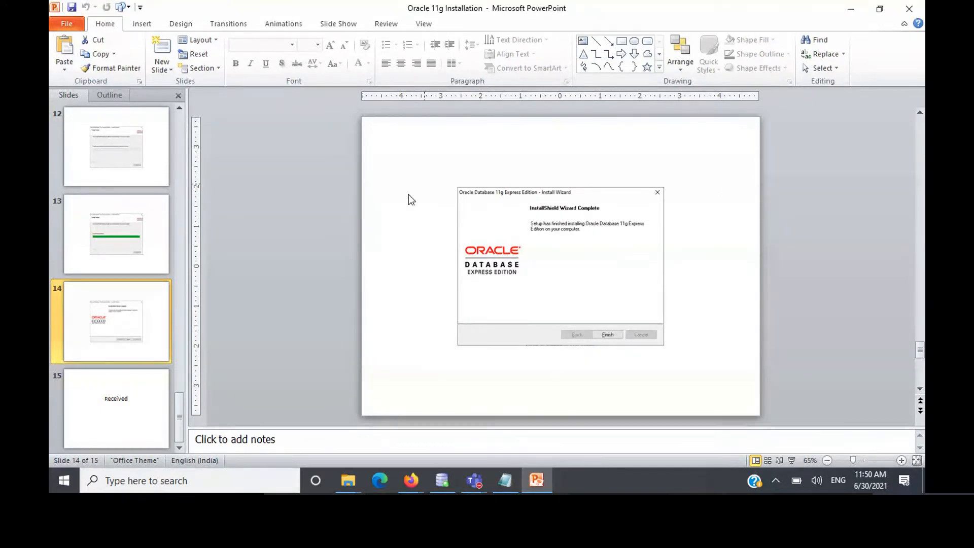
mouse_move(465, 194)
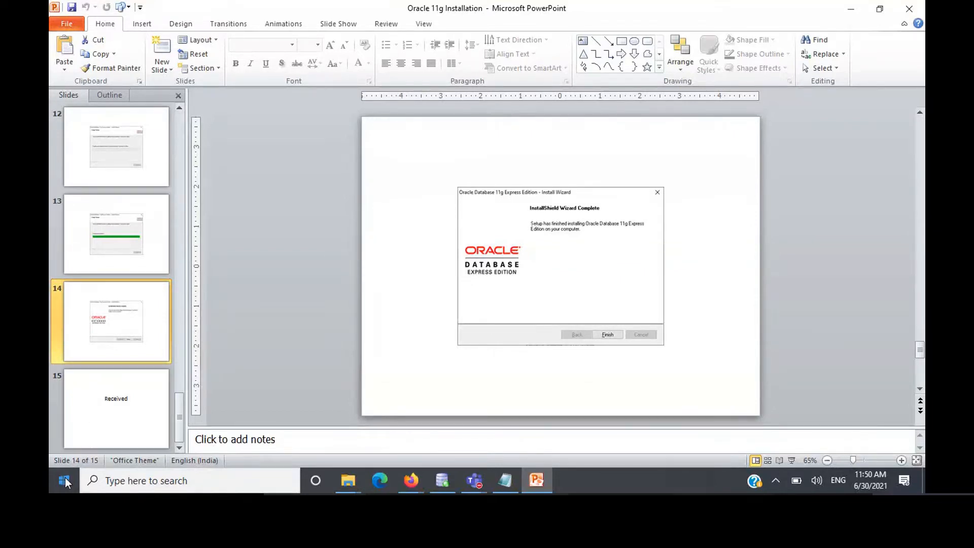
Step: Launch Start Database from the Start menu so OracleServiceXE reports started successfully
left_click(66, 480)
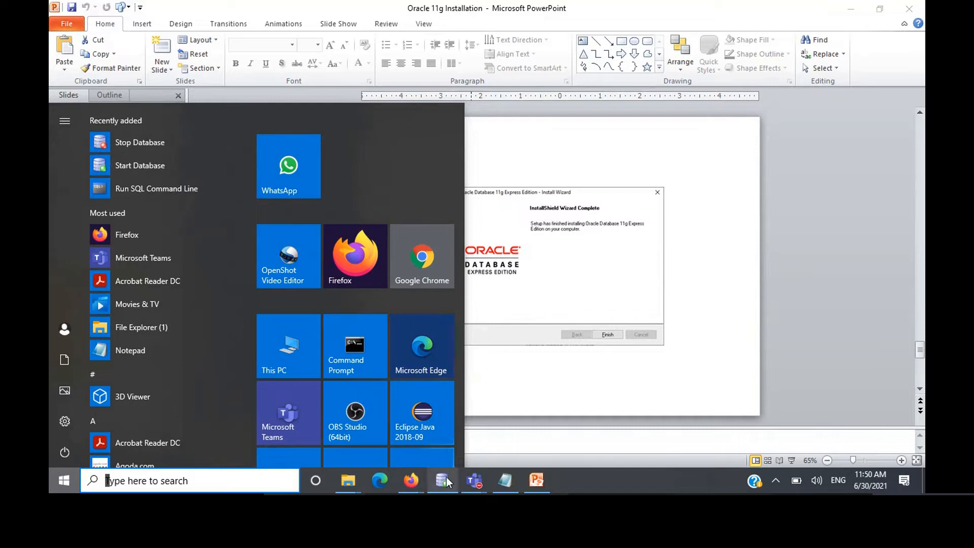
left_click(140, 164)
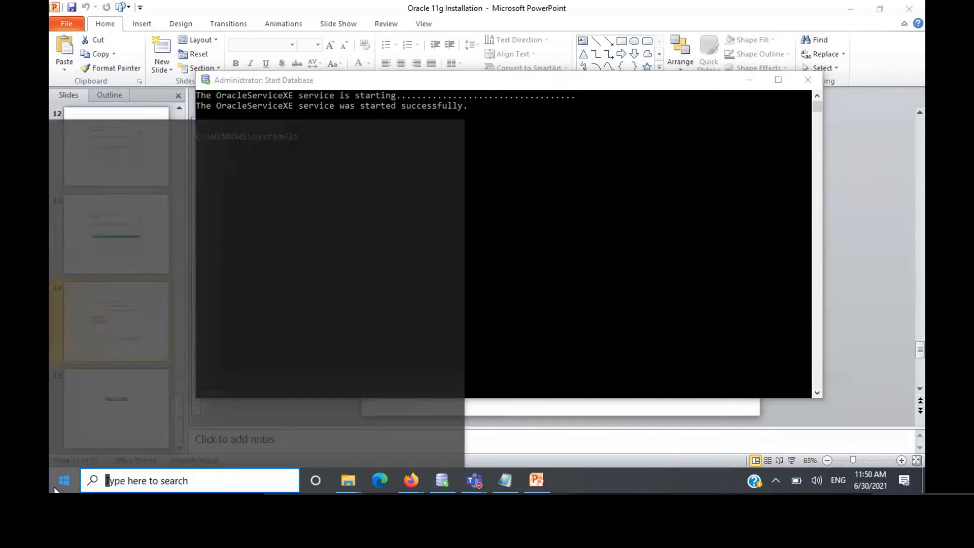
left_click(63, 480)
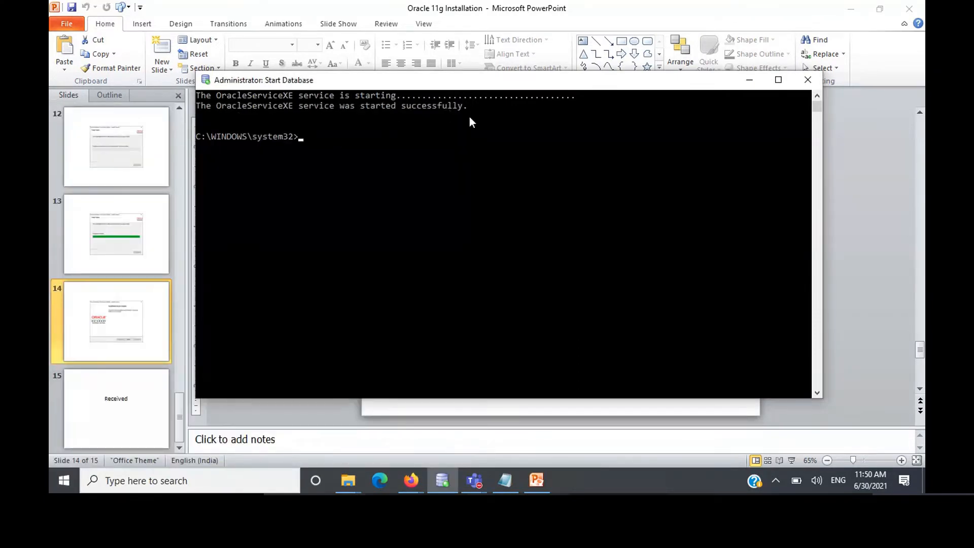
mouse_move(62, 480)
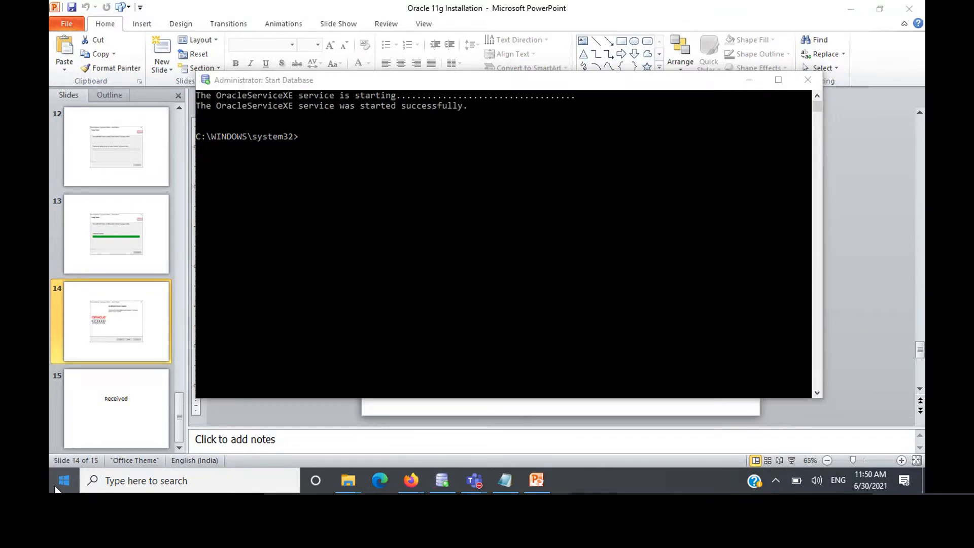
left_click(63, 480)
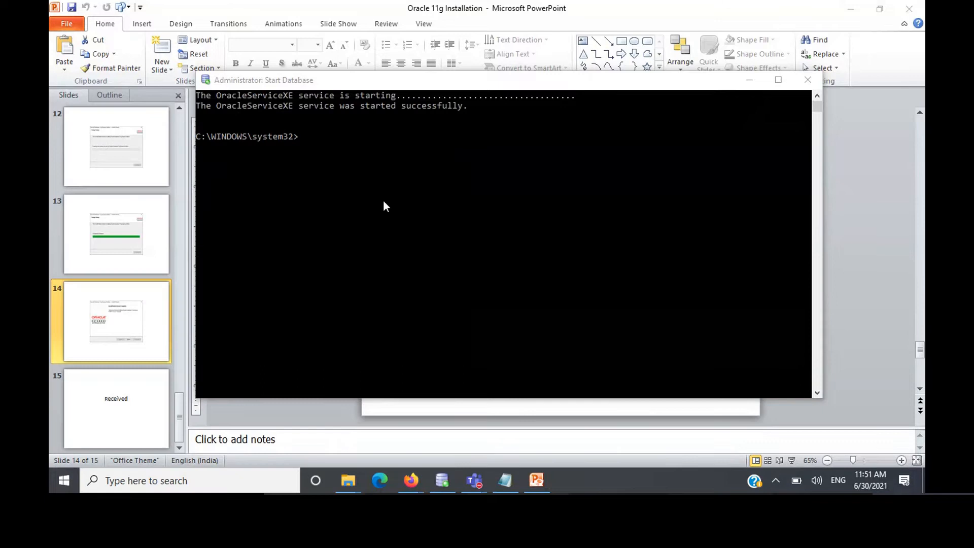
mouse_move(346, 93)
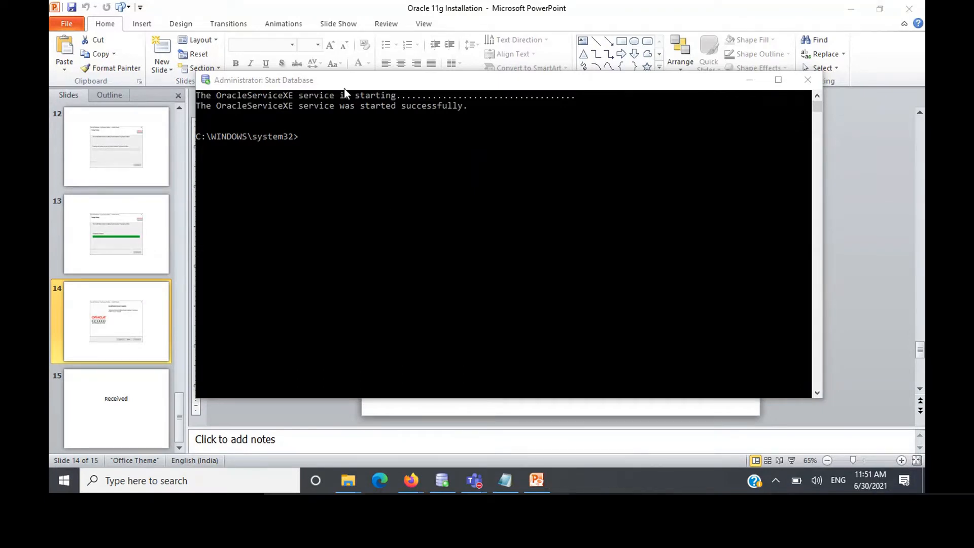
left_click(568, 480)
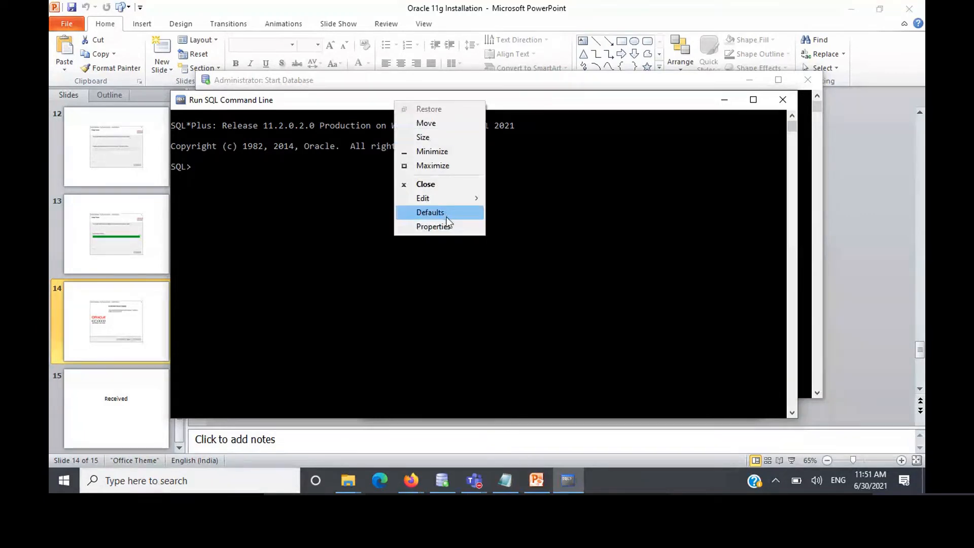
Step: Set a larger console font in the window's Properties and dismiss the shortcut update error
left_click(433, 226)
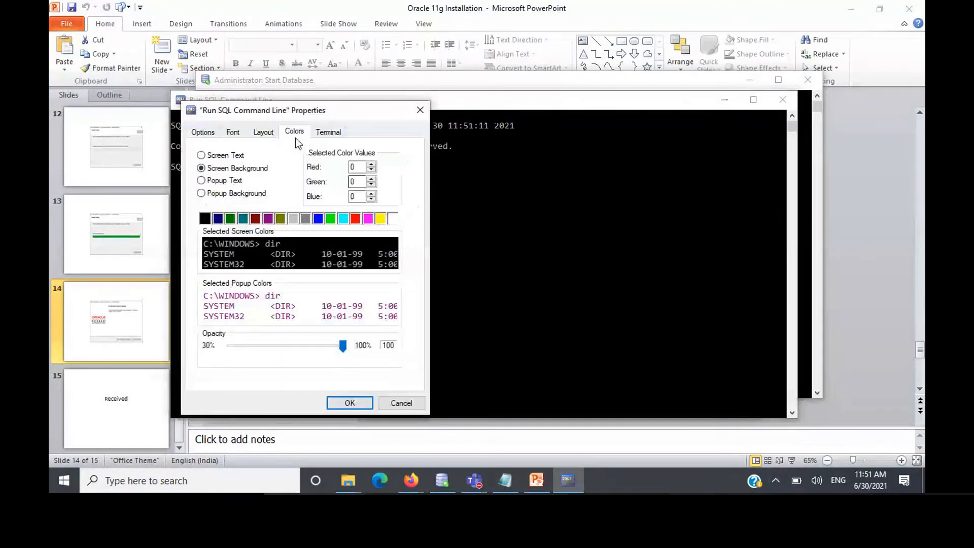
left_click(232, 132)
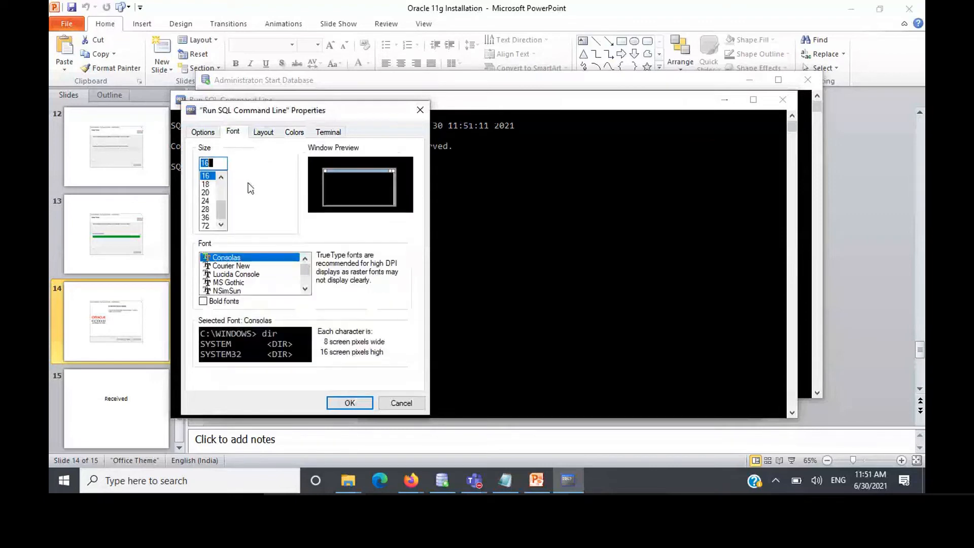
left_click(205, 208)
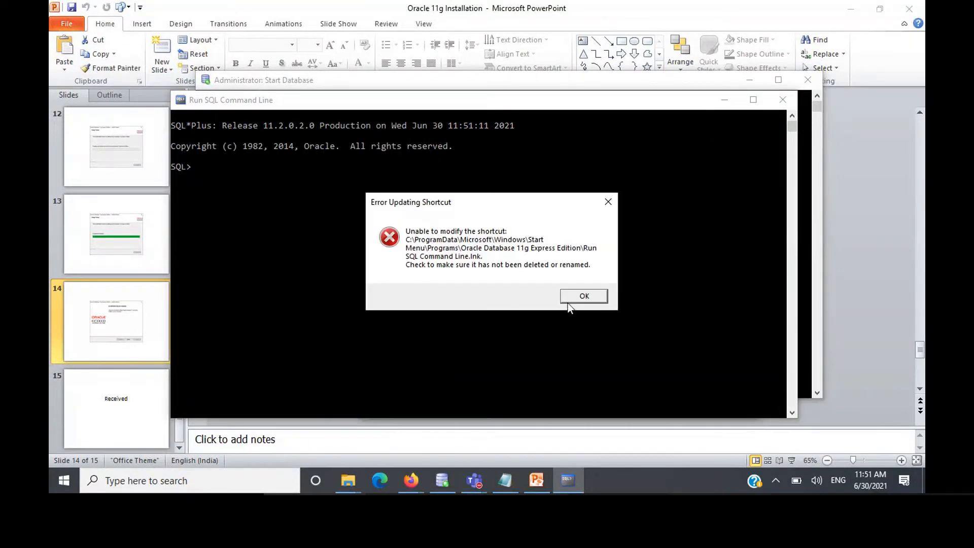
left_click(583, 296)
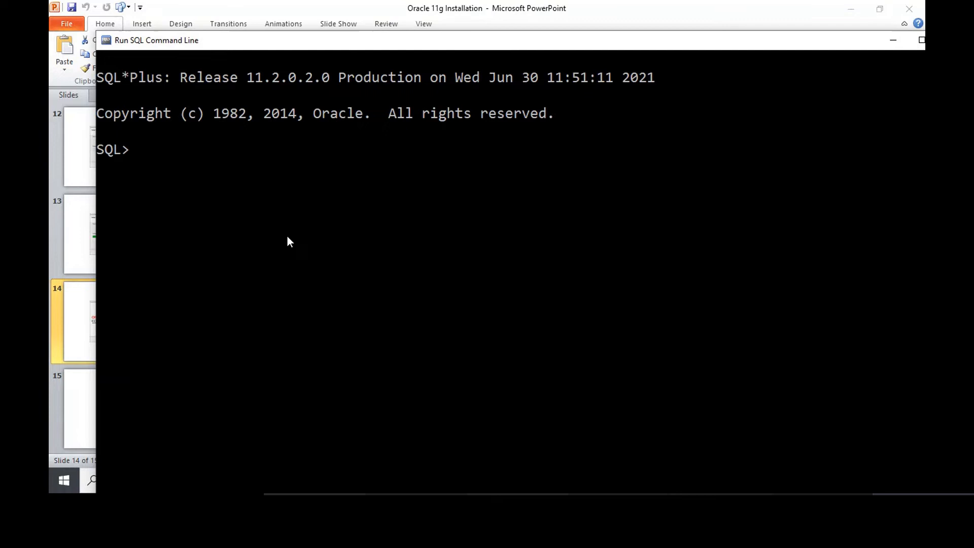
Step: Run select * from v$version; and get the SP2-0640 Not connected error
type("select * from")
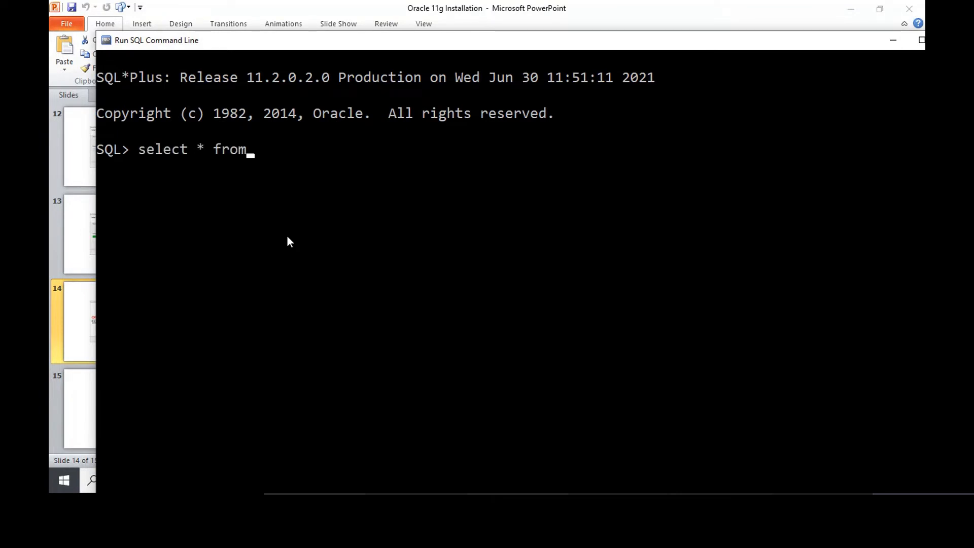
type("v")
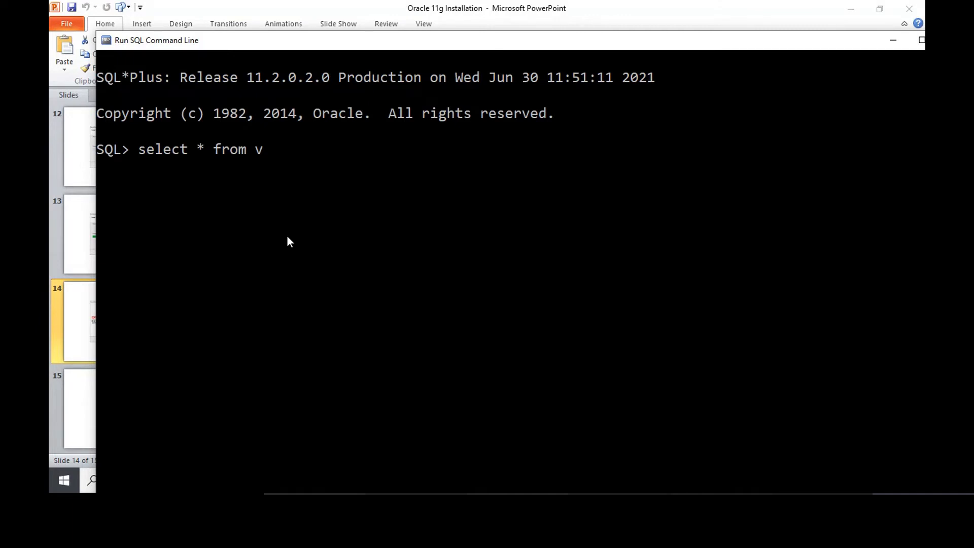
type("versi")
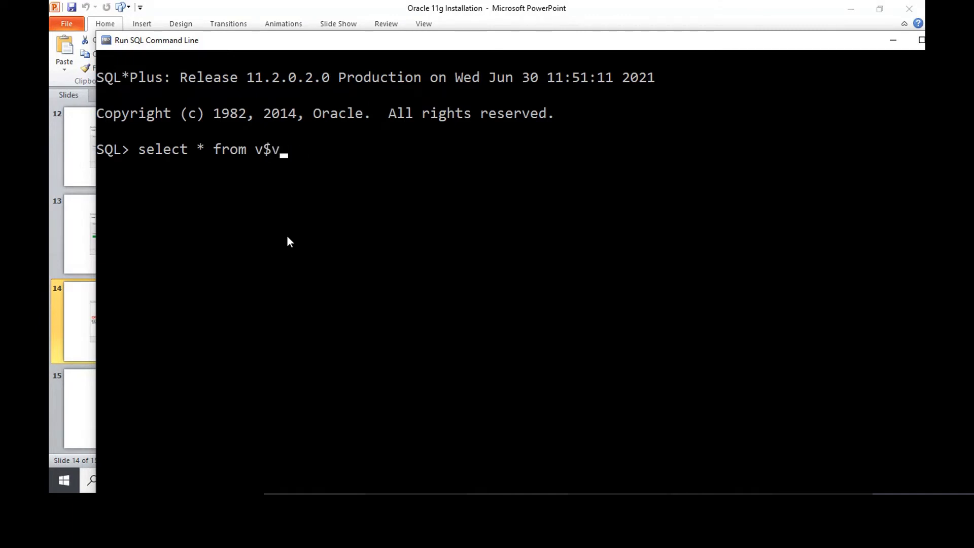
type("ersion;")
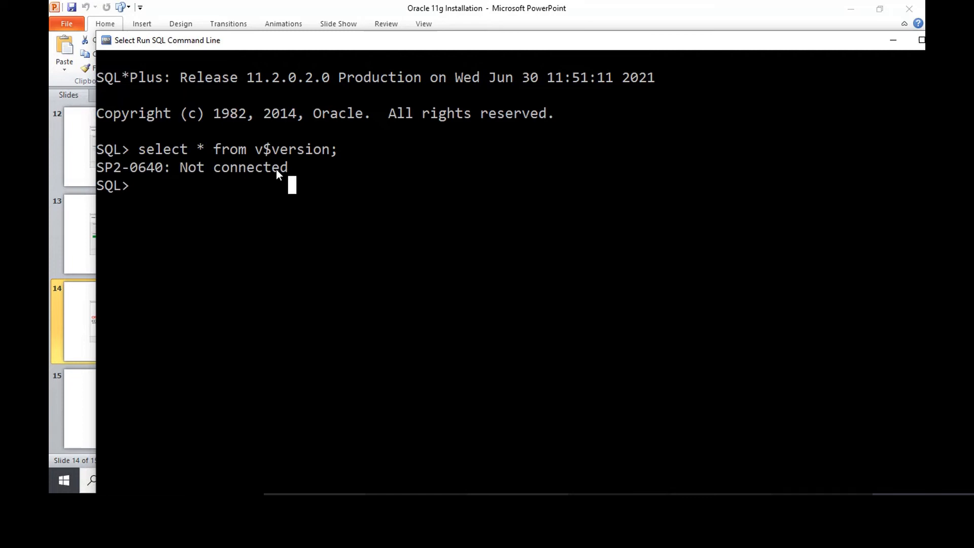
Step: Connect to the database with connect / as sysdba;
type("connect /")
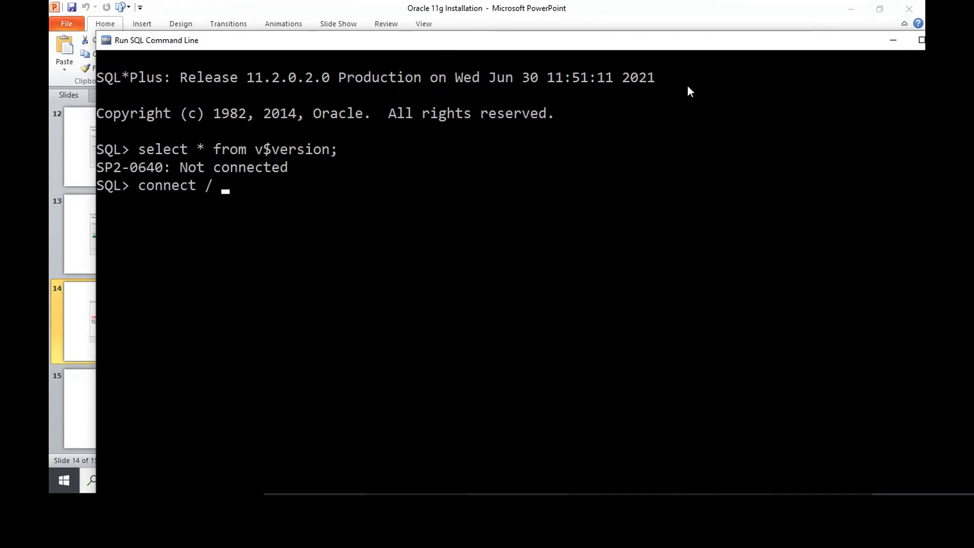
type("as sysdb")
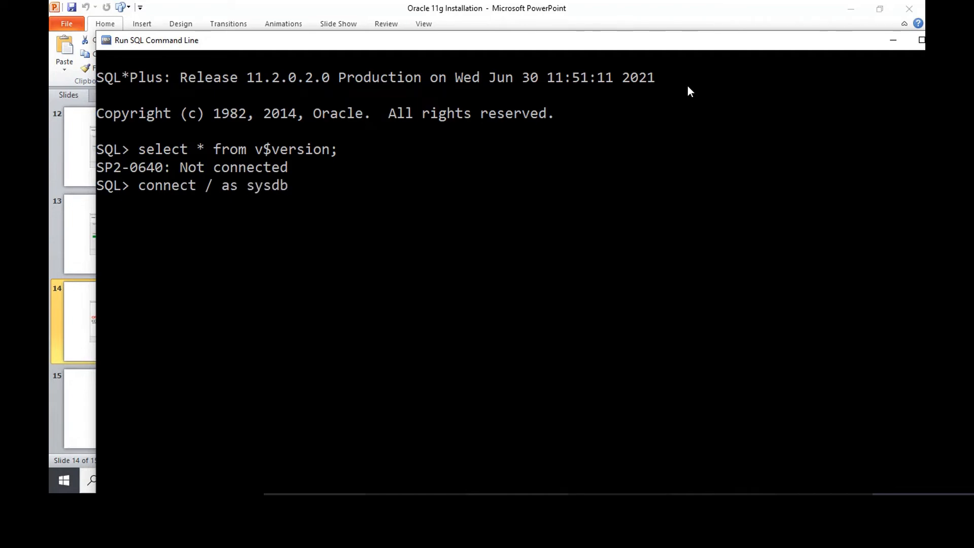
type("a;")
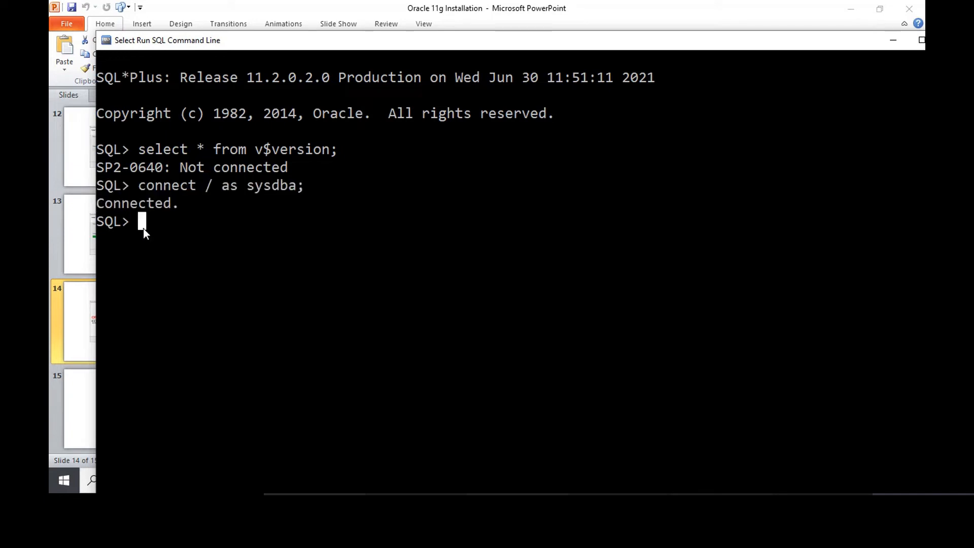
mouse_move(370, 200)
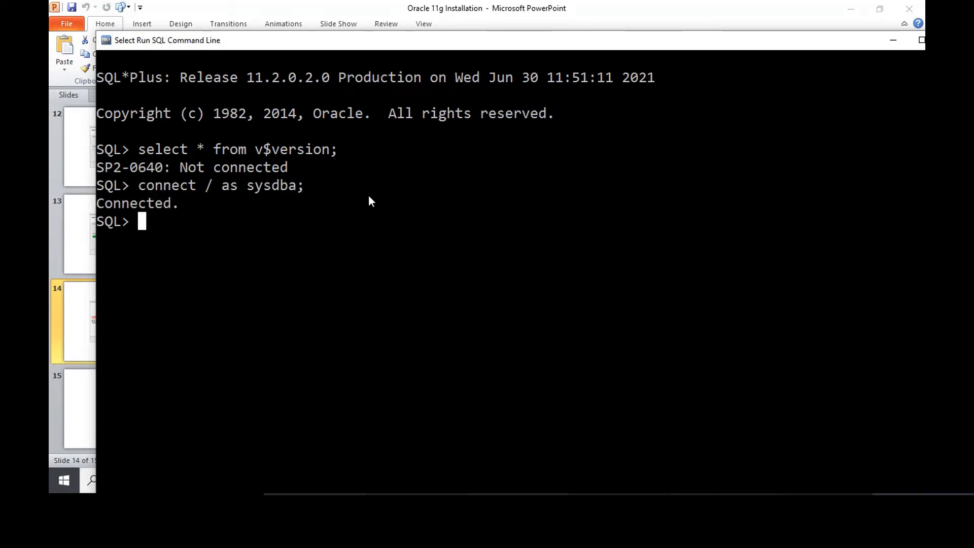
Step: Rerun select * from v$version; listing Release 11.2.0.2.0 components
type("select")
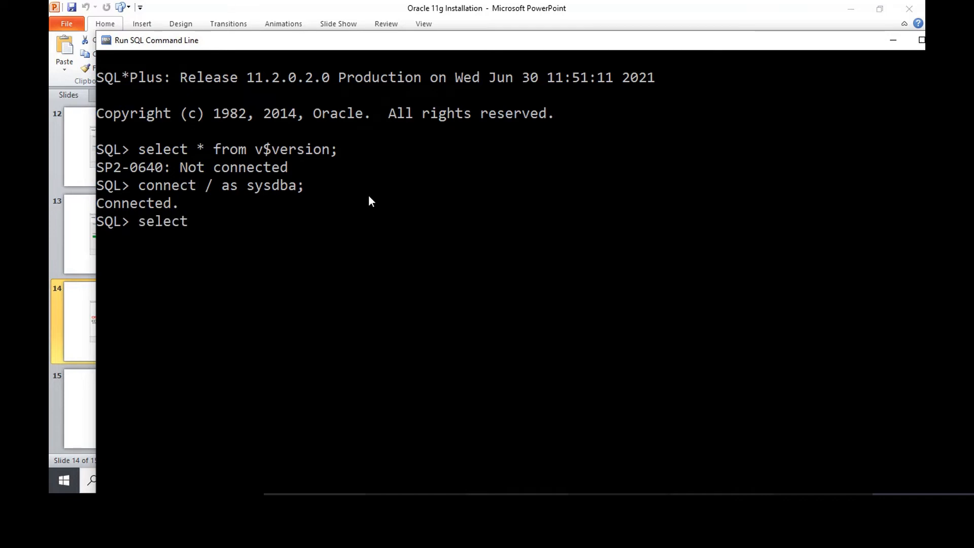
type("* from v$")
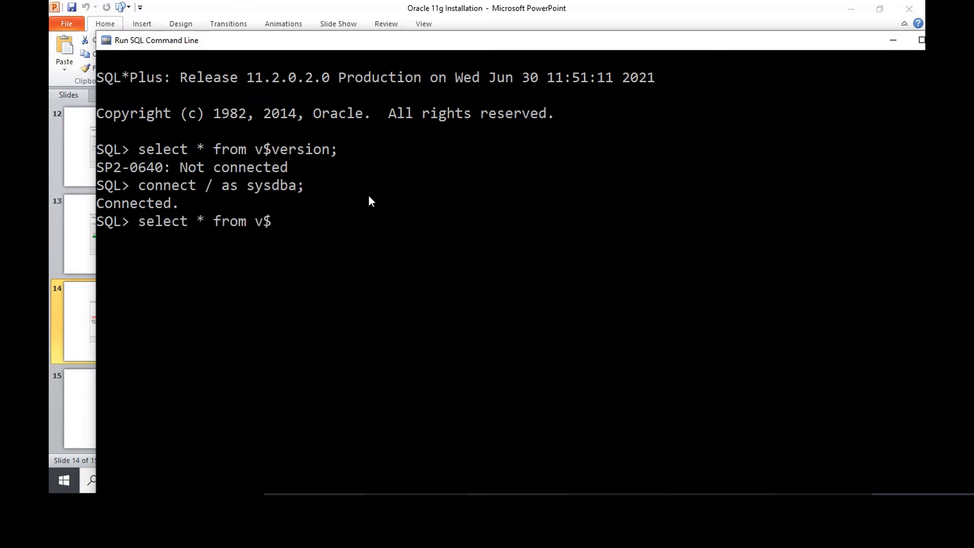
type("version;")
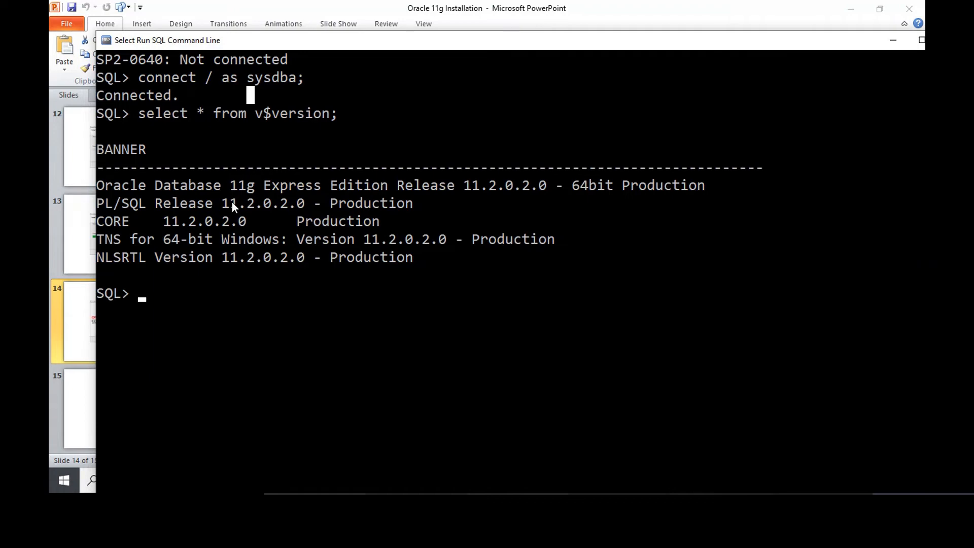
mouse_move(366, 103)
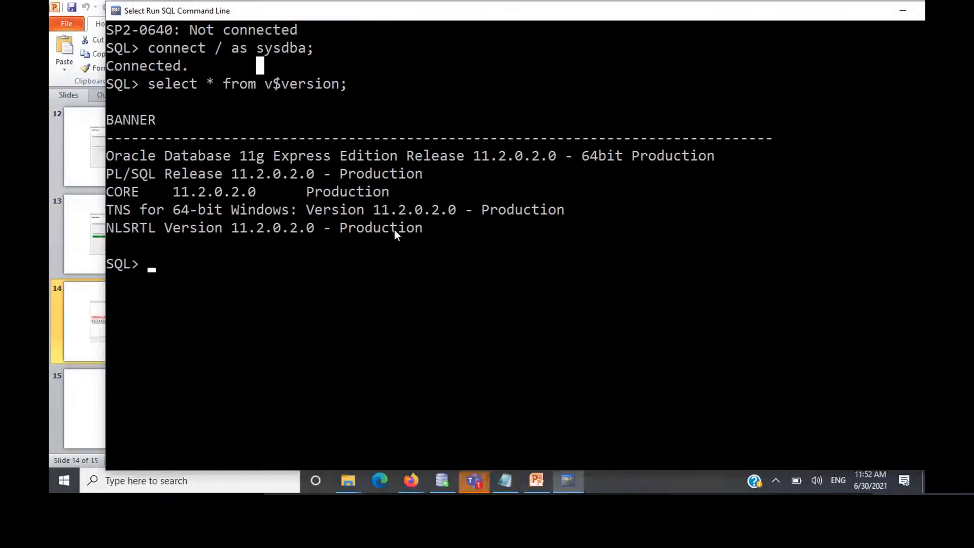
type("creare")
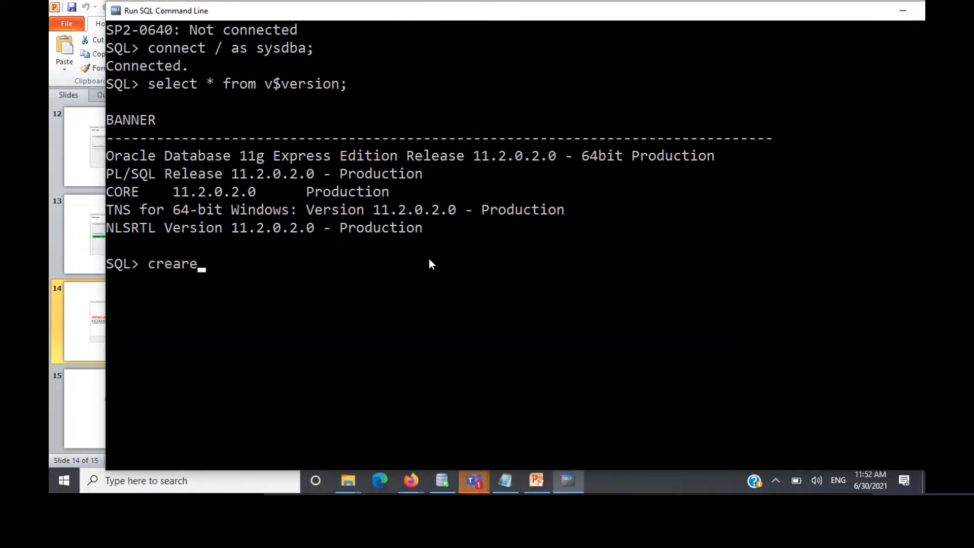
type("create user ram")
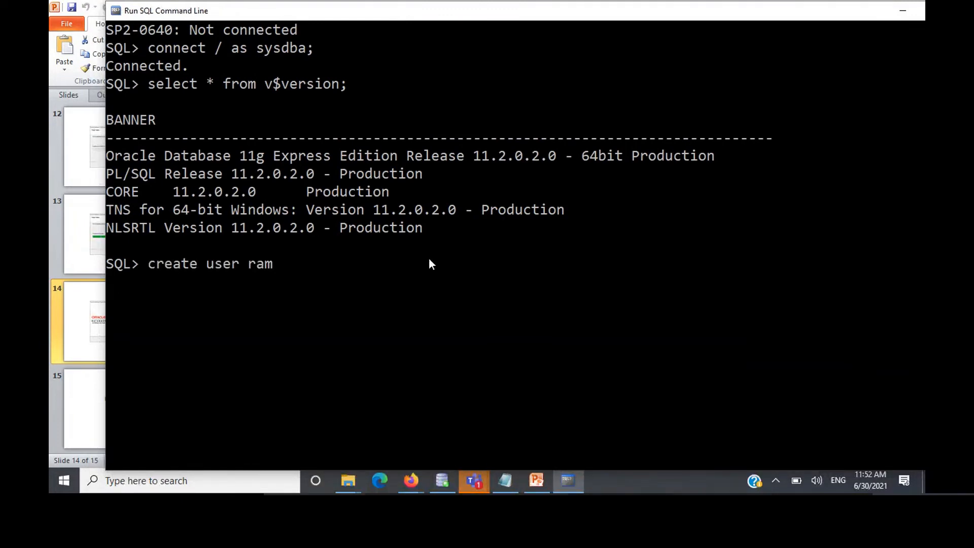
type("identi")
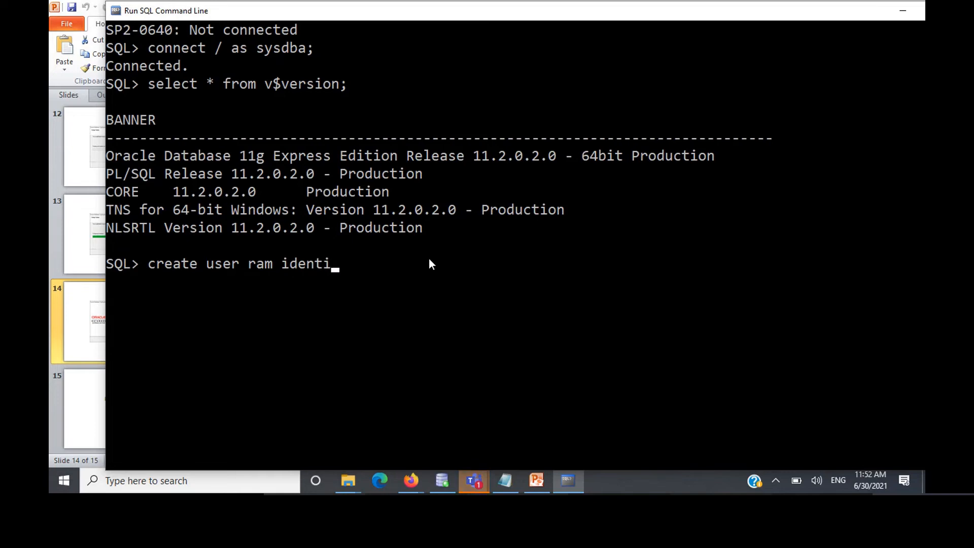
type("fied by pass")
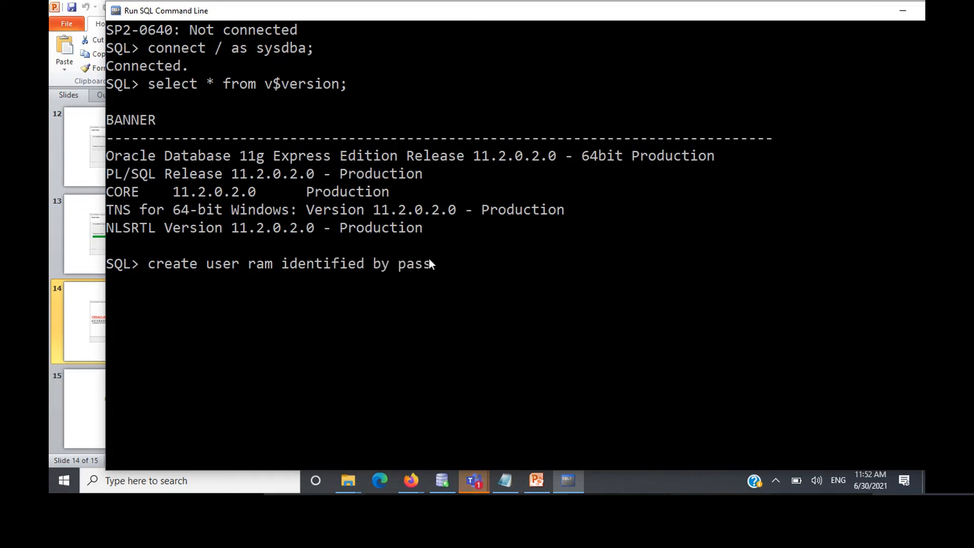
key("backspace")
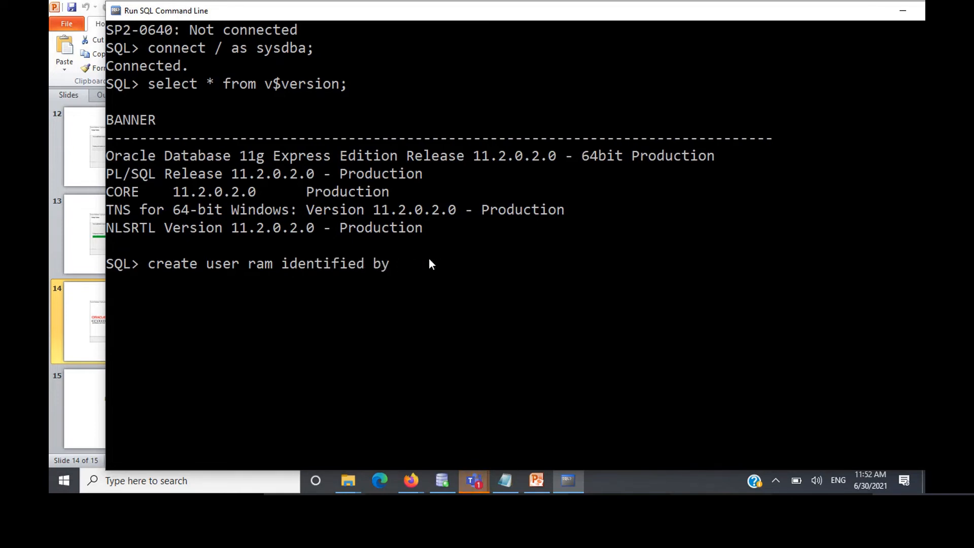
type("ram;")
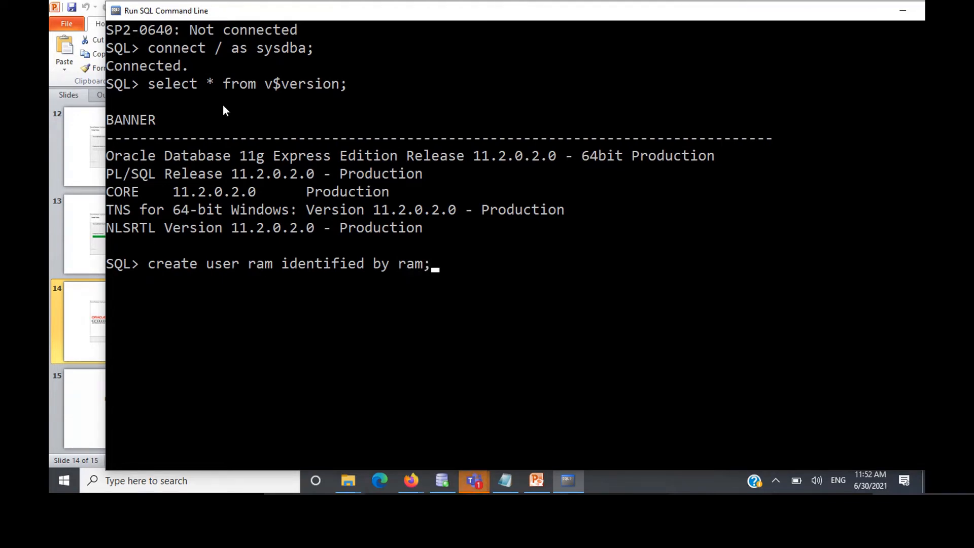
scroll("down", 3)
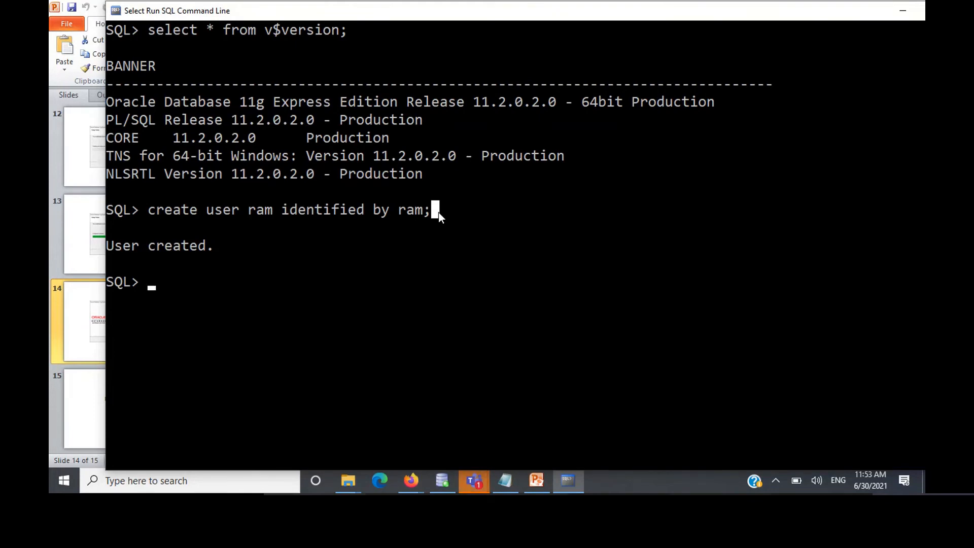
Step: Grant create session and then all privileges to user ram, both confirmed as succeeded
type("grant create session to")
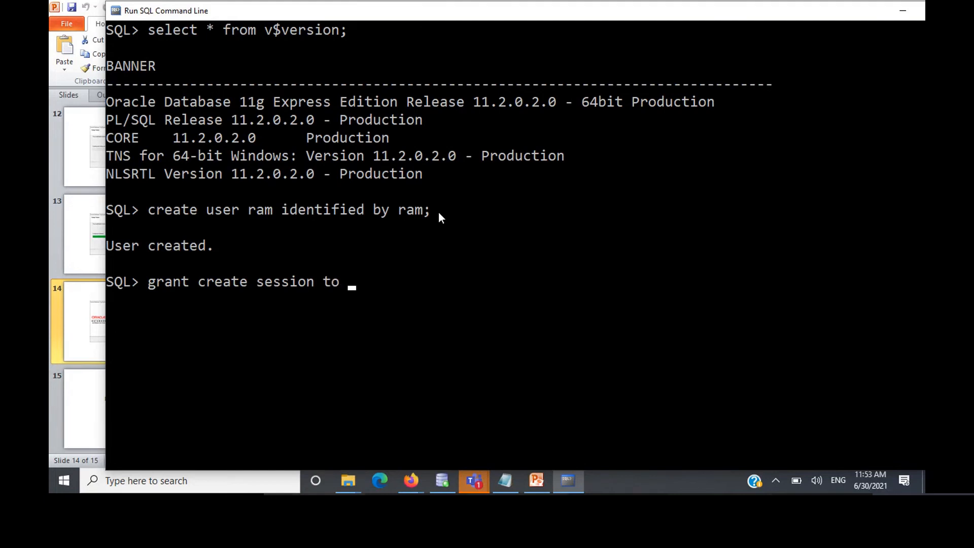
type("ram;")
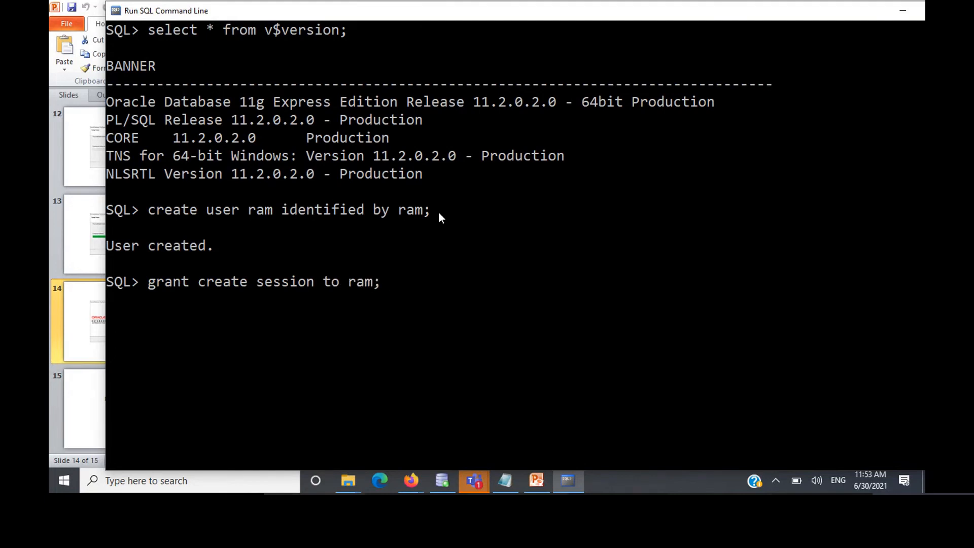
mouse_move(444, 292)
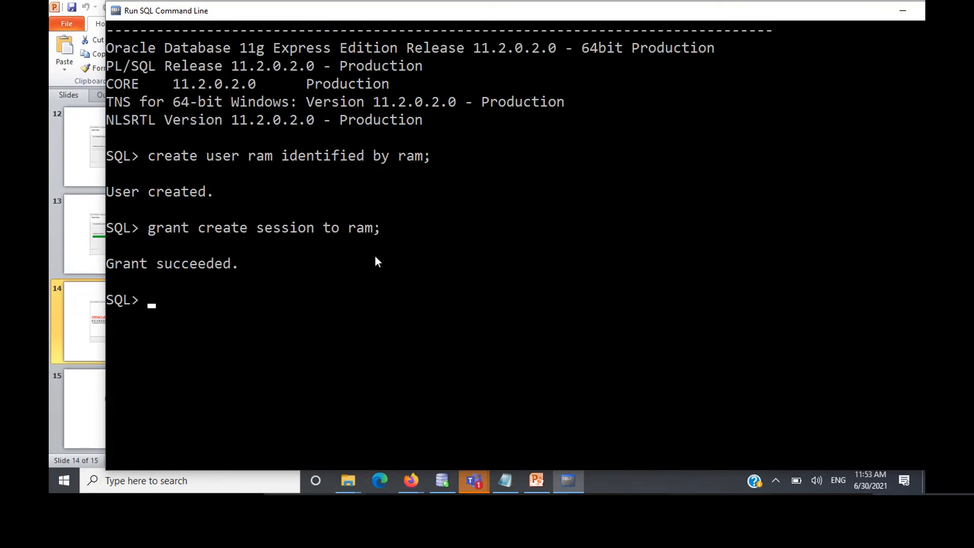
type("grant all privi")
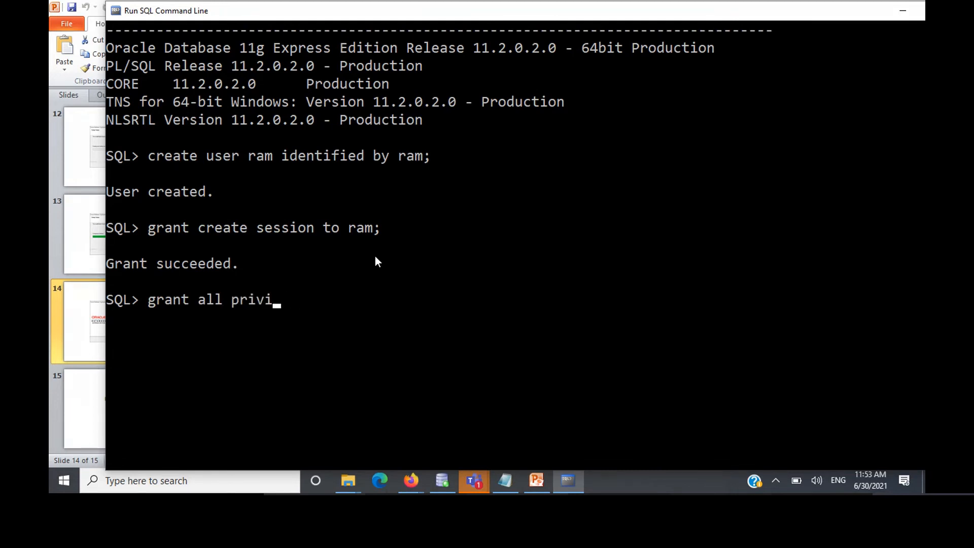
type("leges to ram")
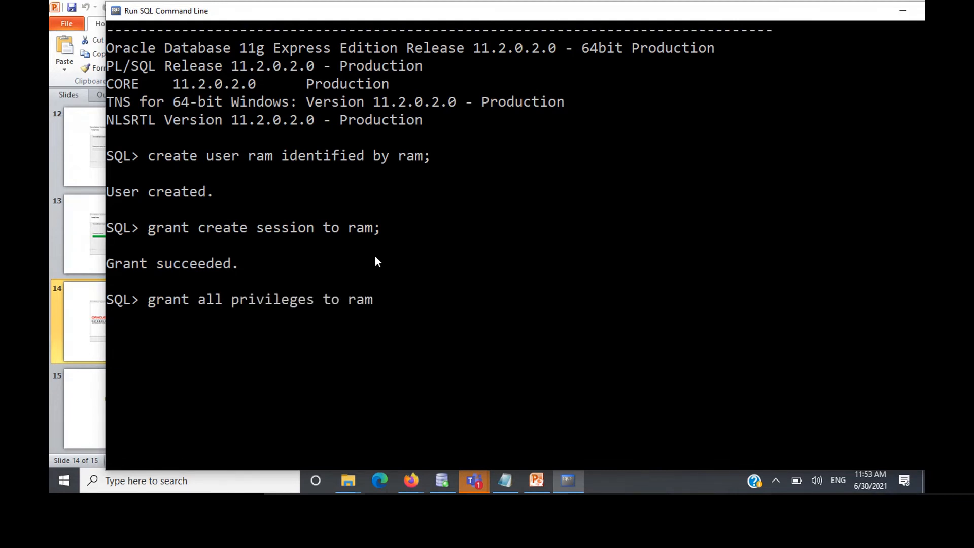
type(";")
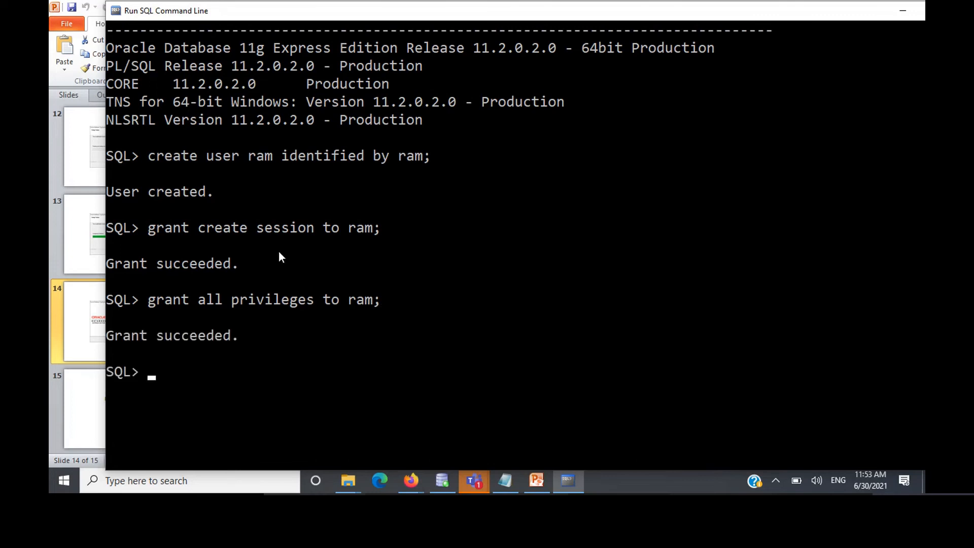
double_click(221, 155)
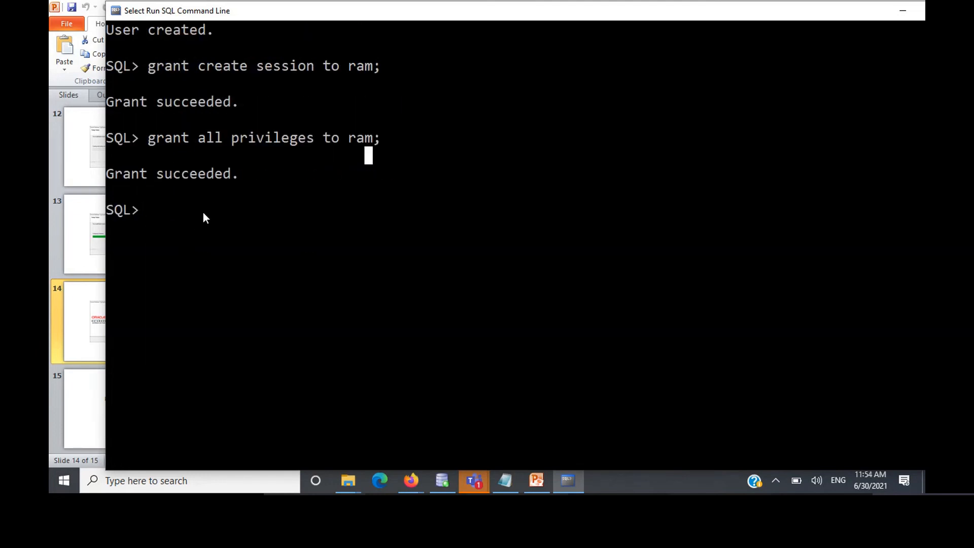
Step: Connect as ram with its password and query v$version to list the 11.2.0.2.0 banner
type("connect ram;")
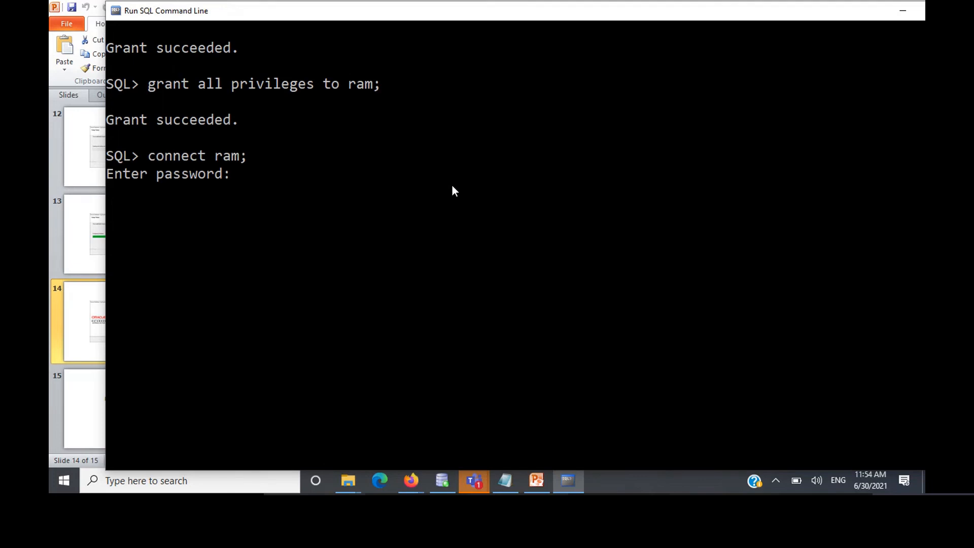
key("Return")
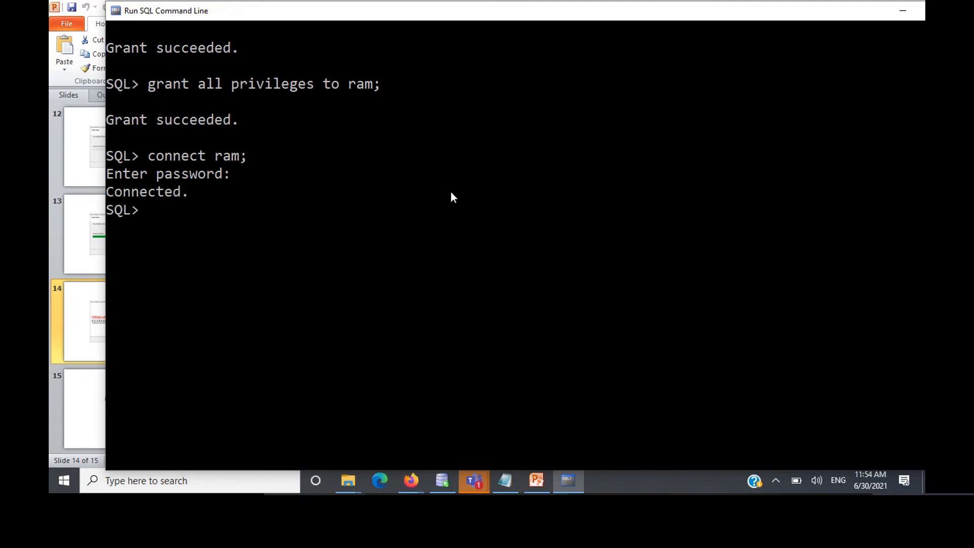
type("sele")
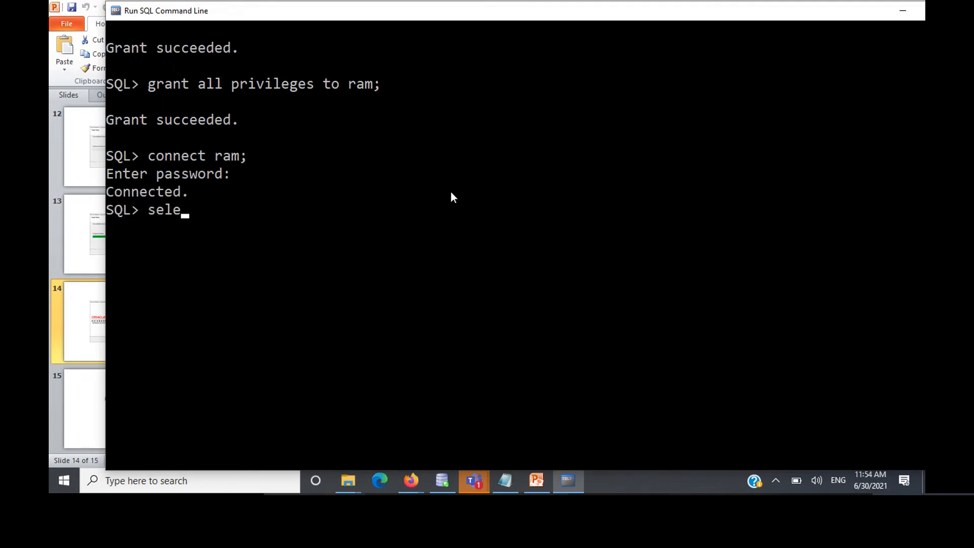
type("ct * from v")
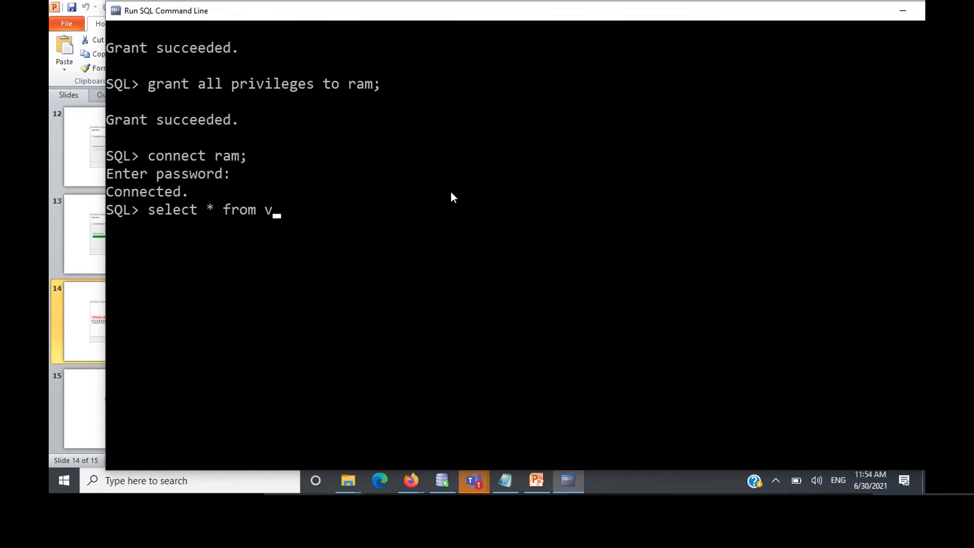
type("$version;")
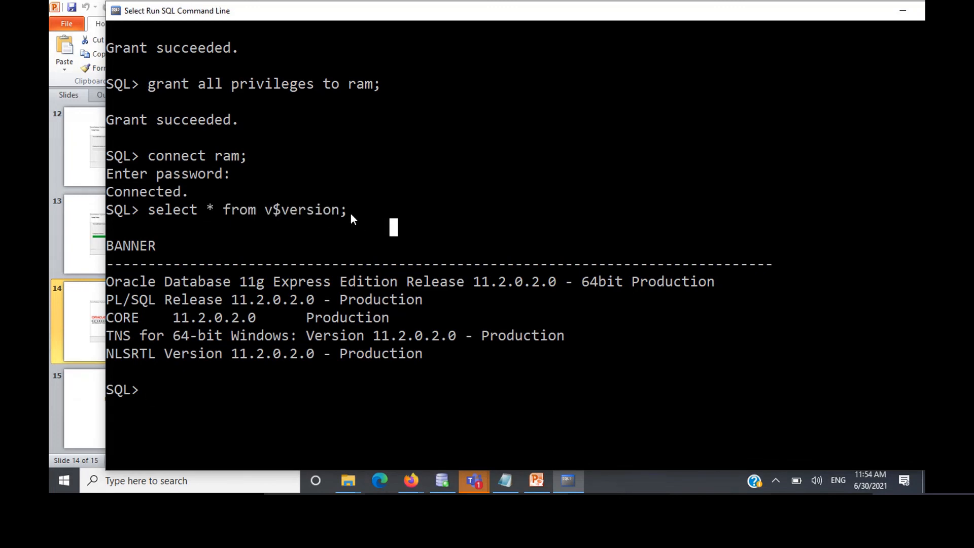
scroll("down", 3)
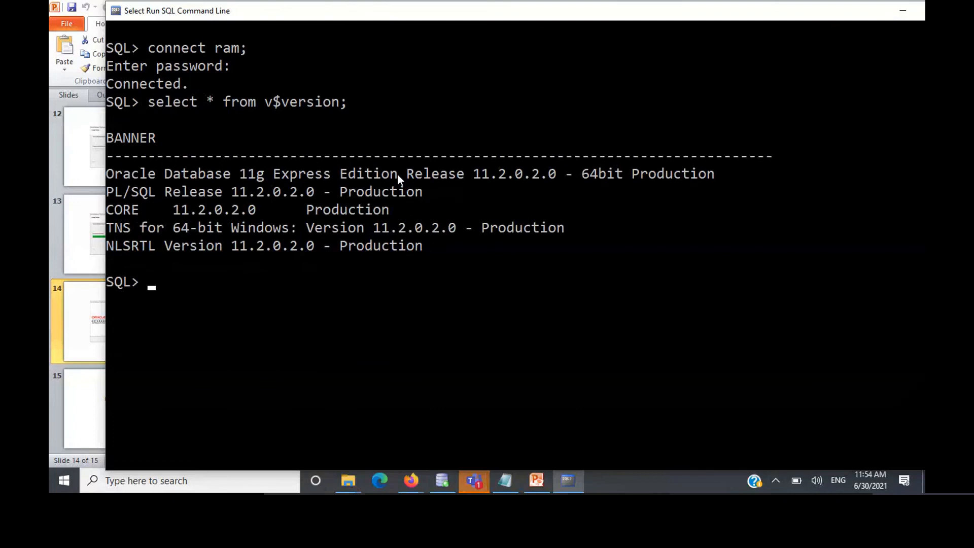
Step: Create table employee (id number, name varchar(10)) and describe it with desc employee
type("create table emp")
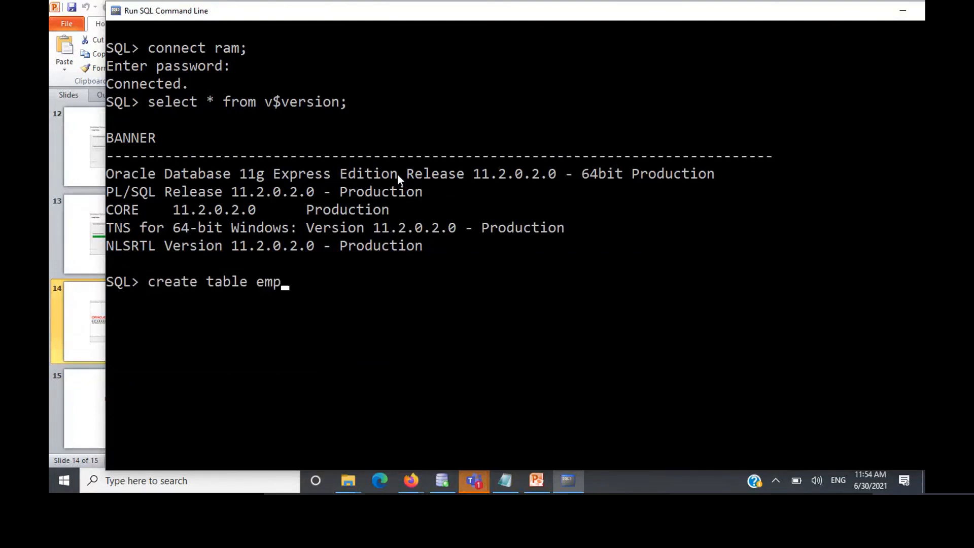
type("loyee (")
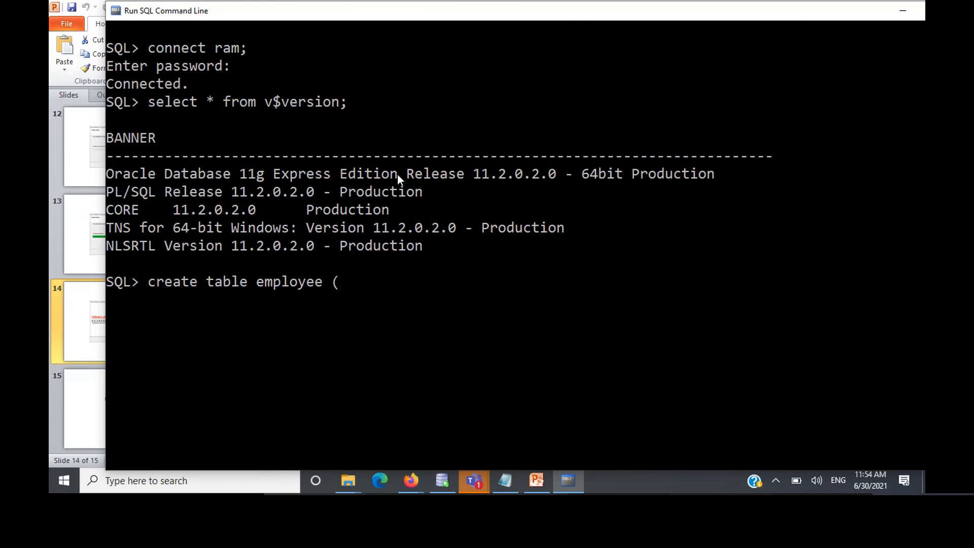
type("id in")
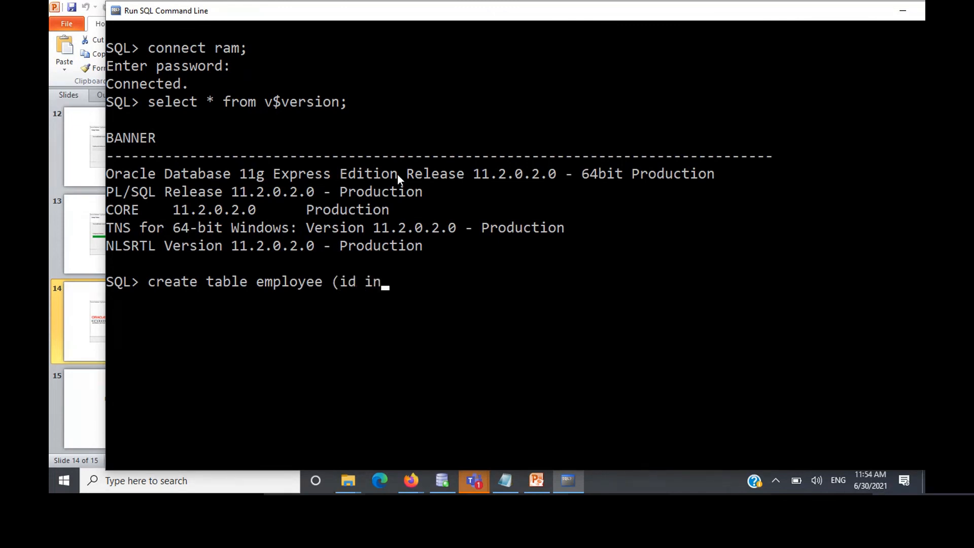
type("umber, name varchar2")
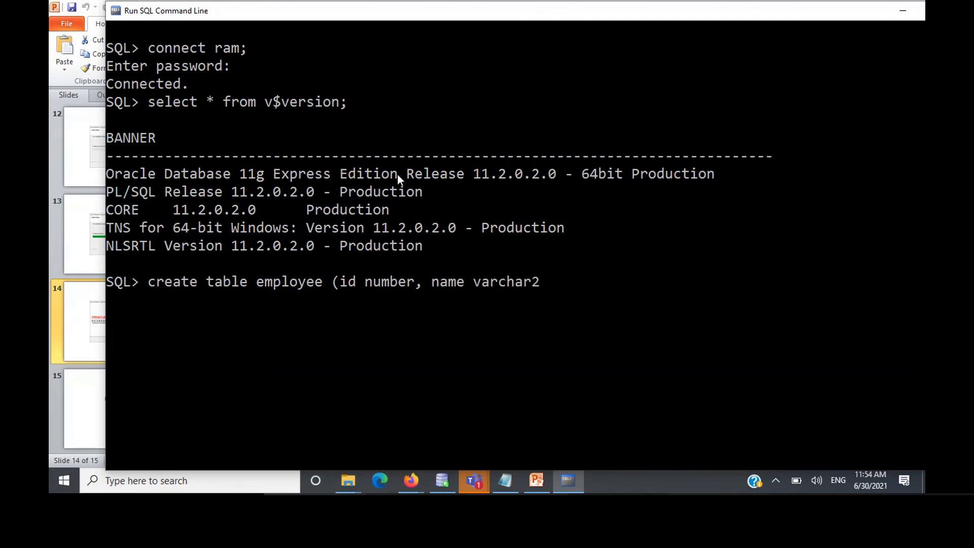
type("(10));")
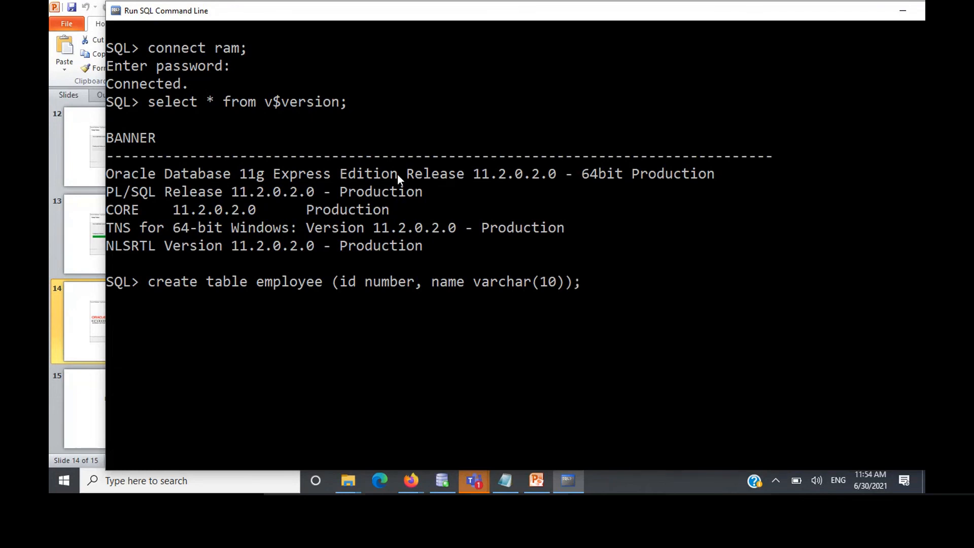
type("desc")
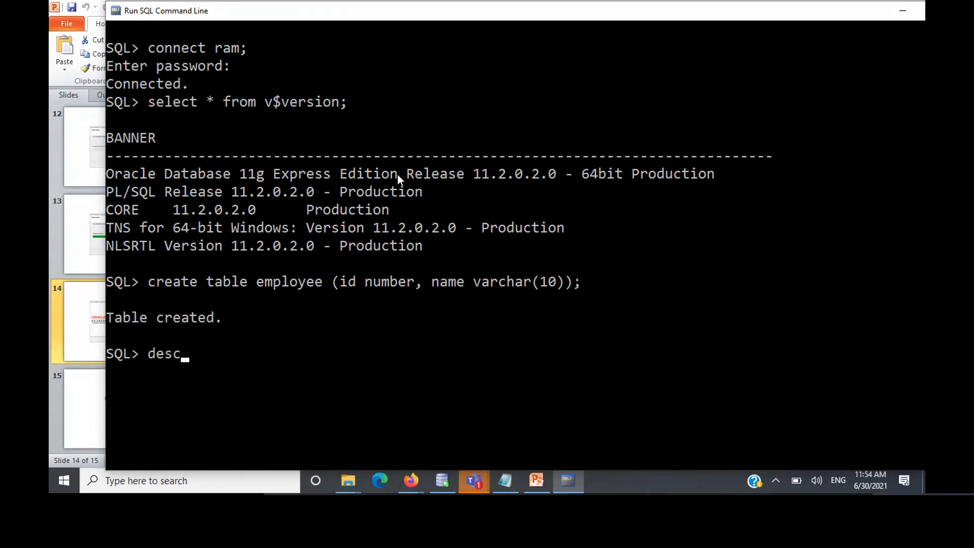
type("employee;")
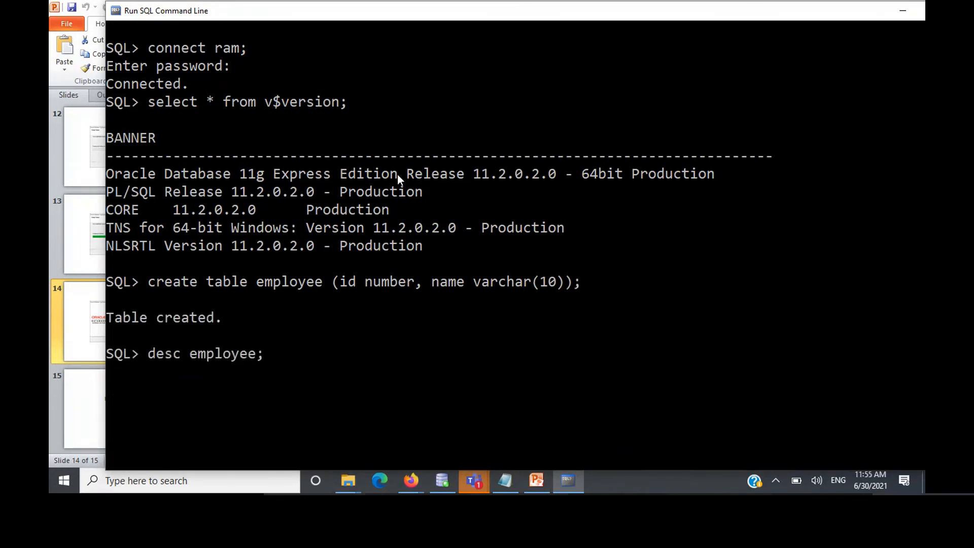